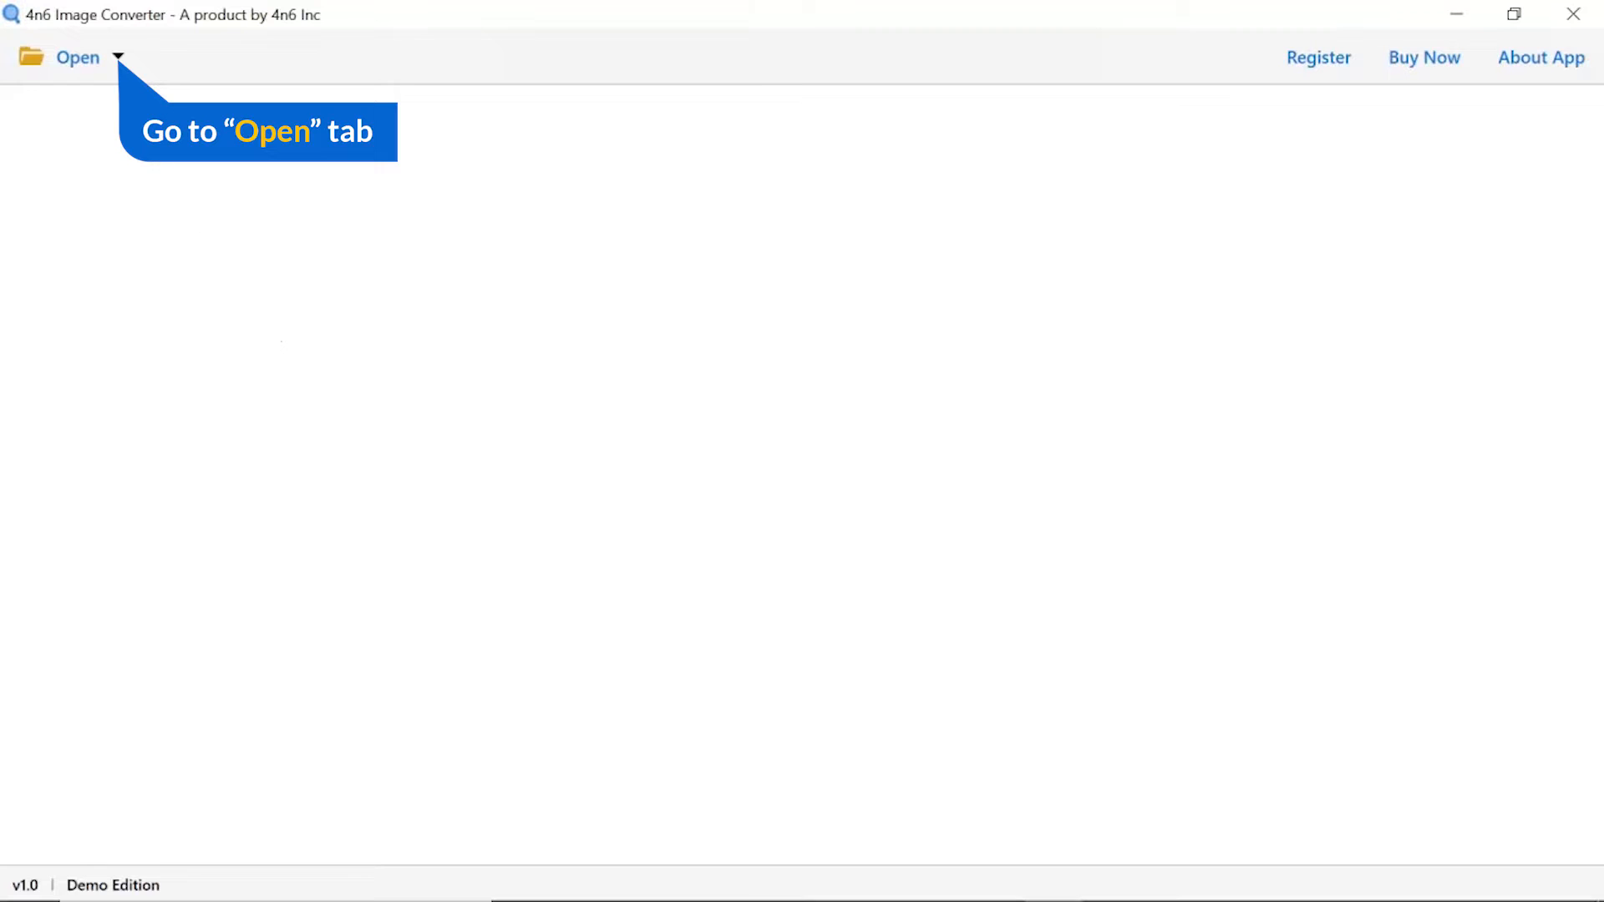
# Start loading a whole folder of TIFF images via Open > TIFF Files > Choose Folders.
pyautogui.click(77, 57)
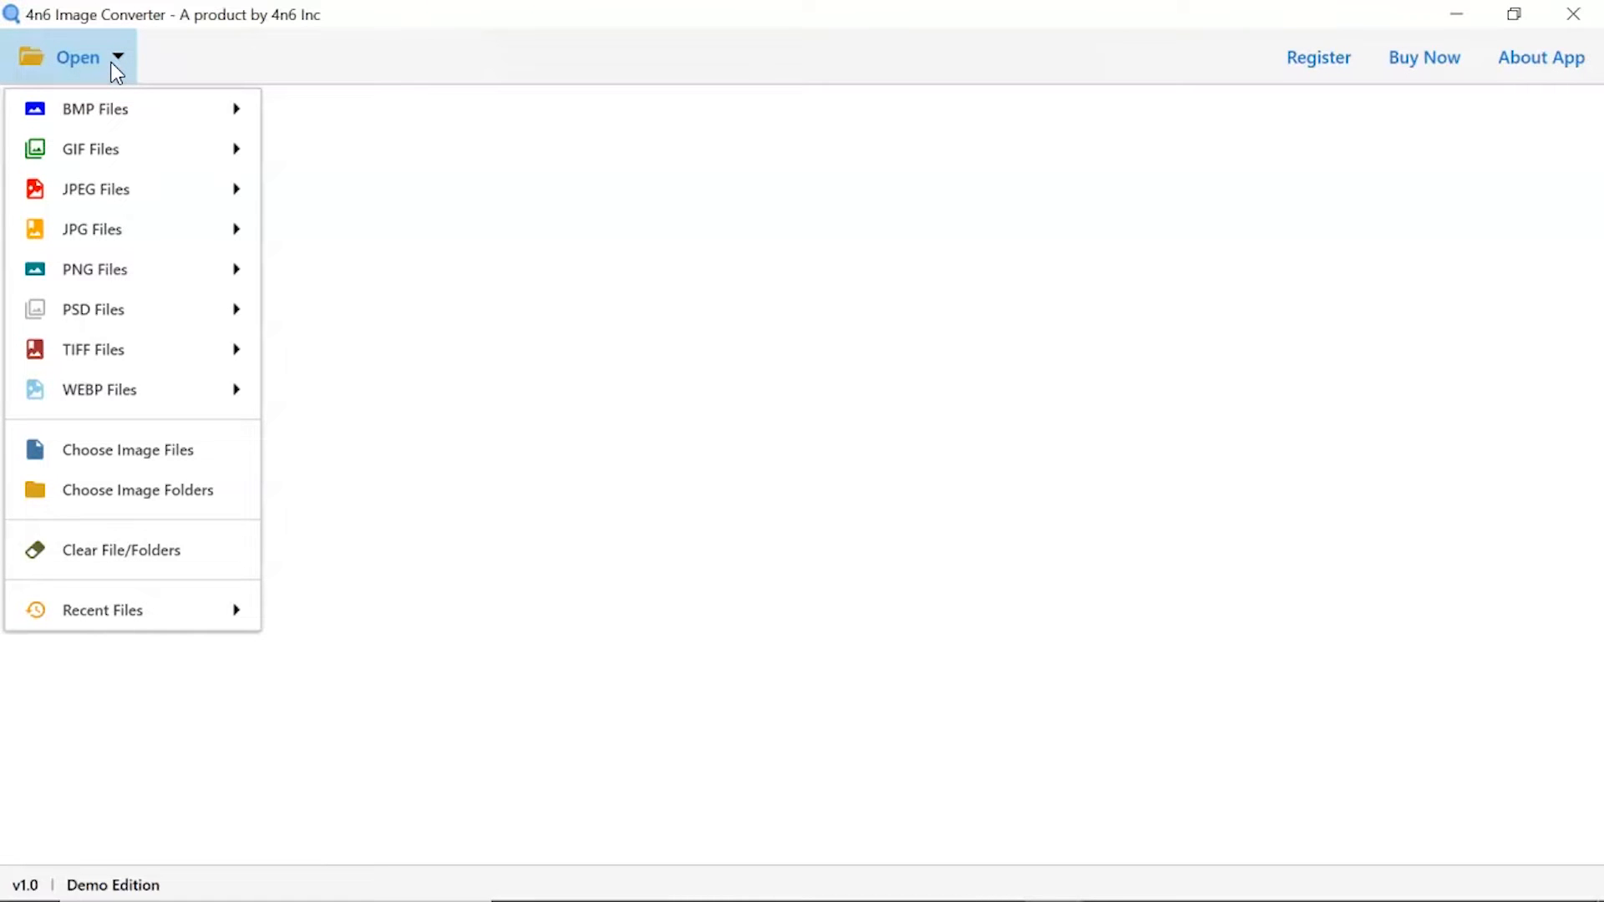
pyautogui.moveTo(114, 269)
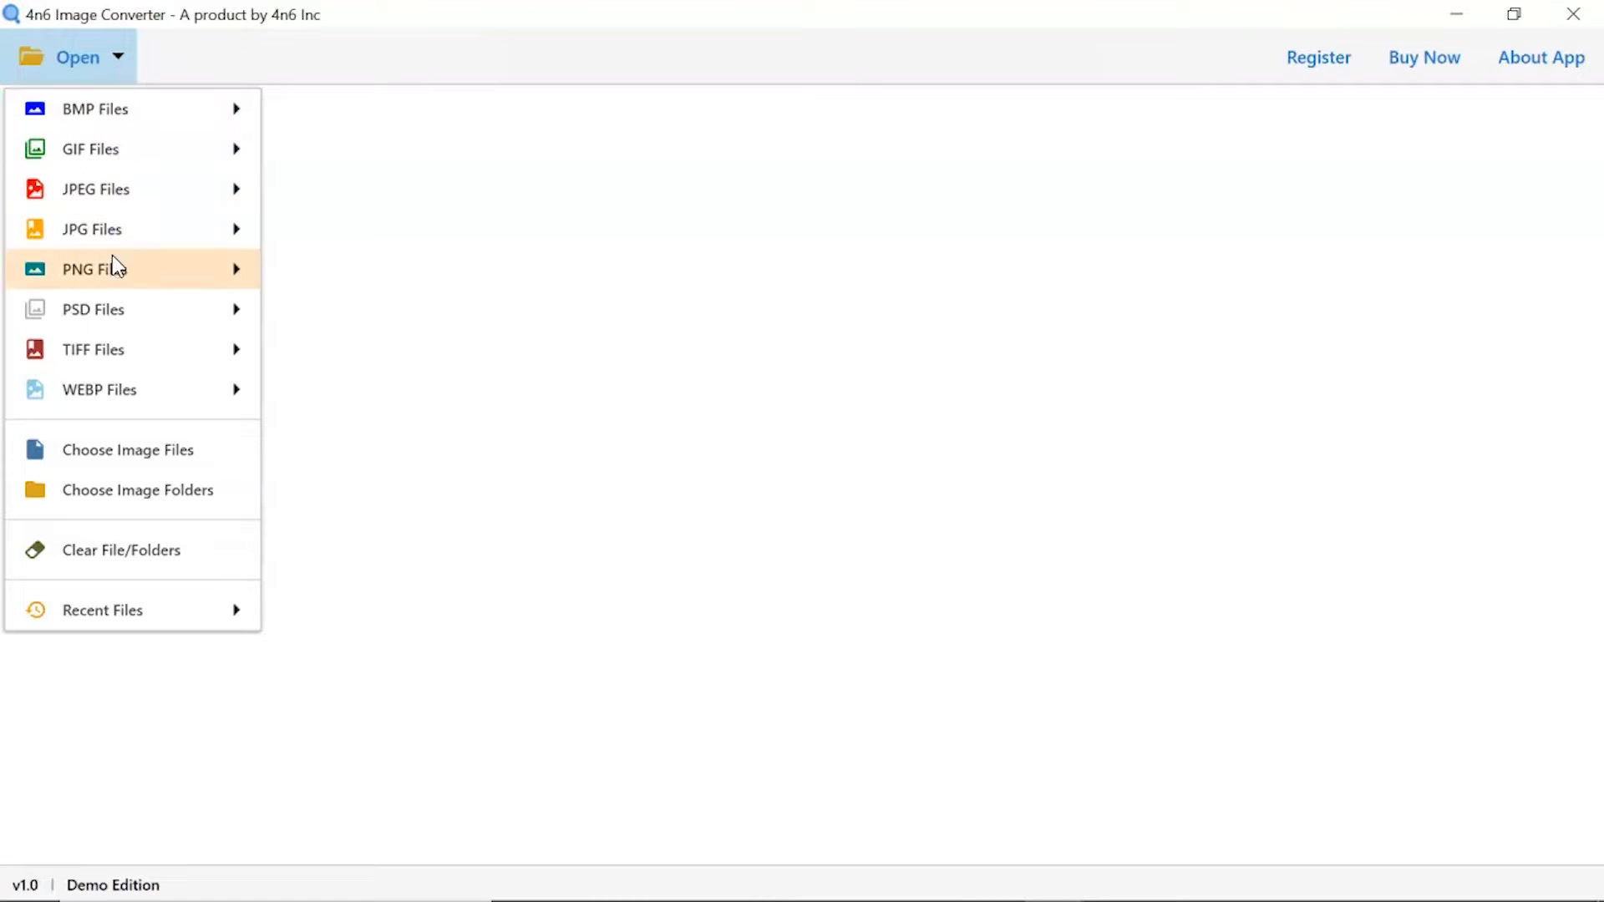
pyautogui.moveTo(114, 361)
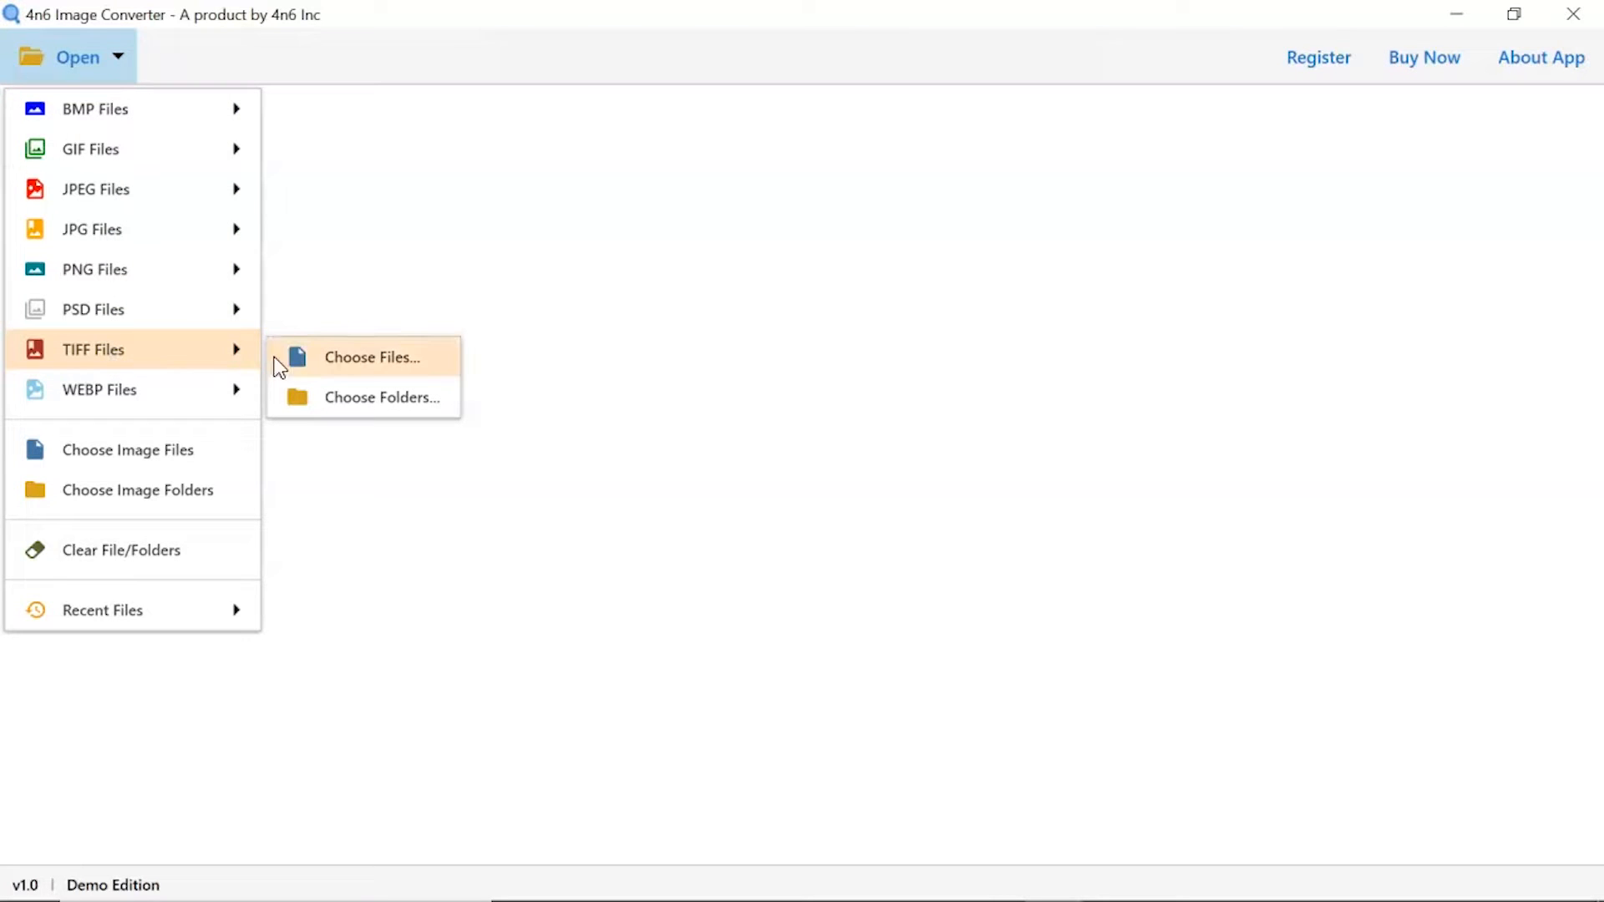
pyautogui.moveTo(367, 411)
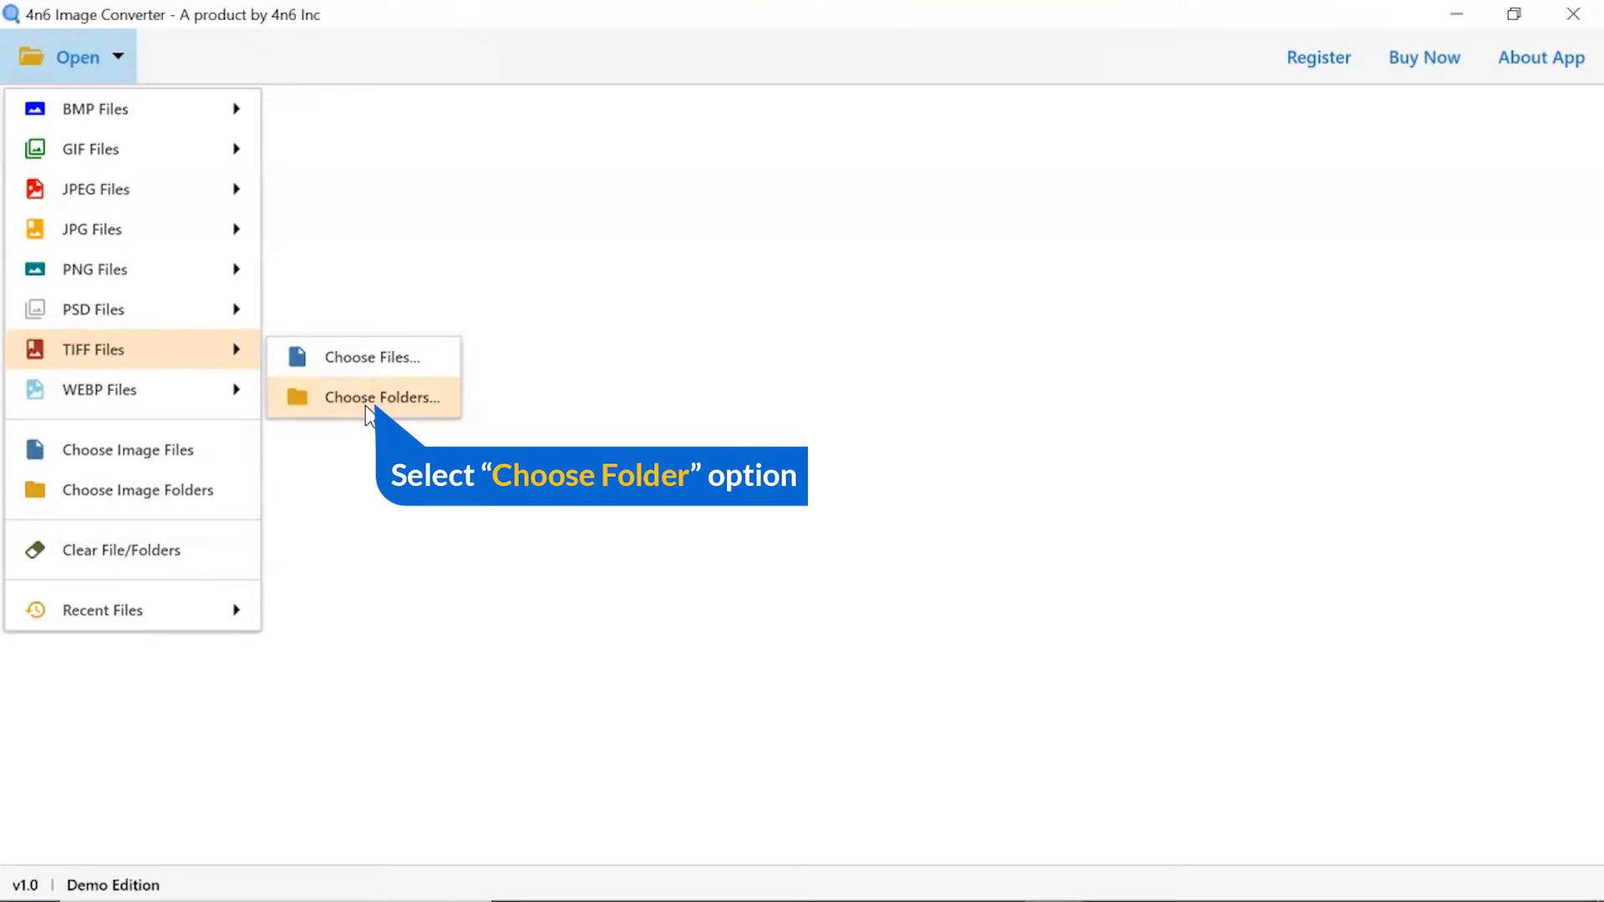
pyautogui.click(382, 398)
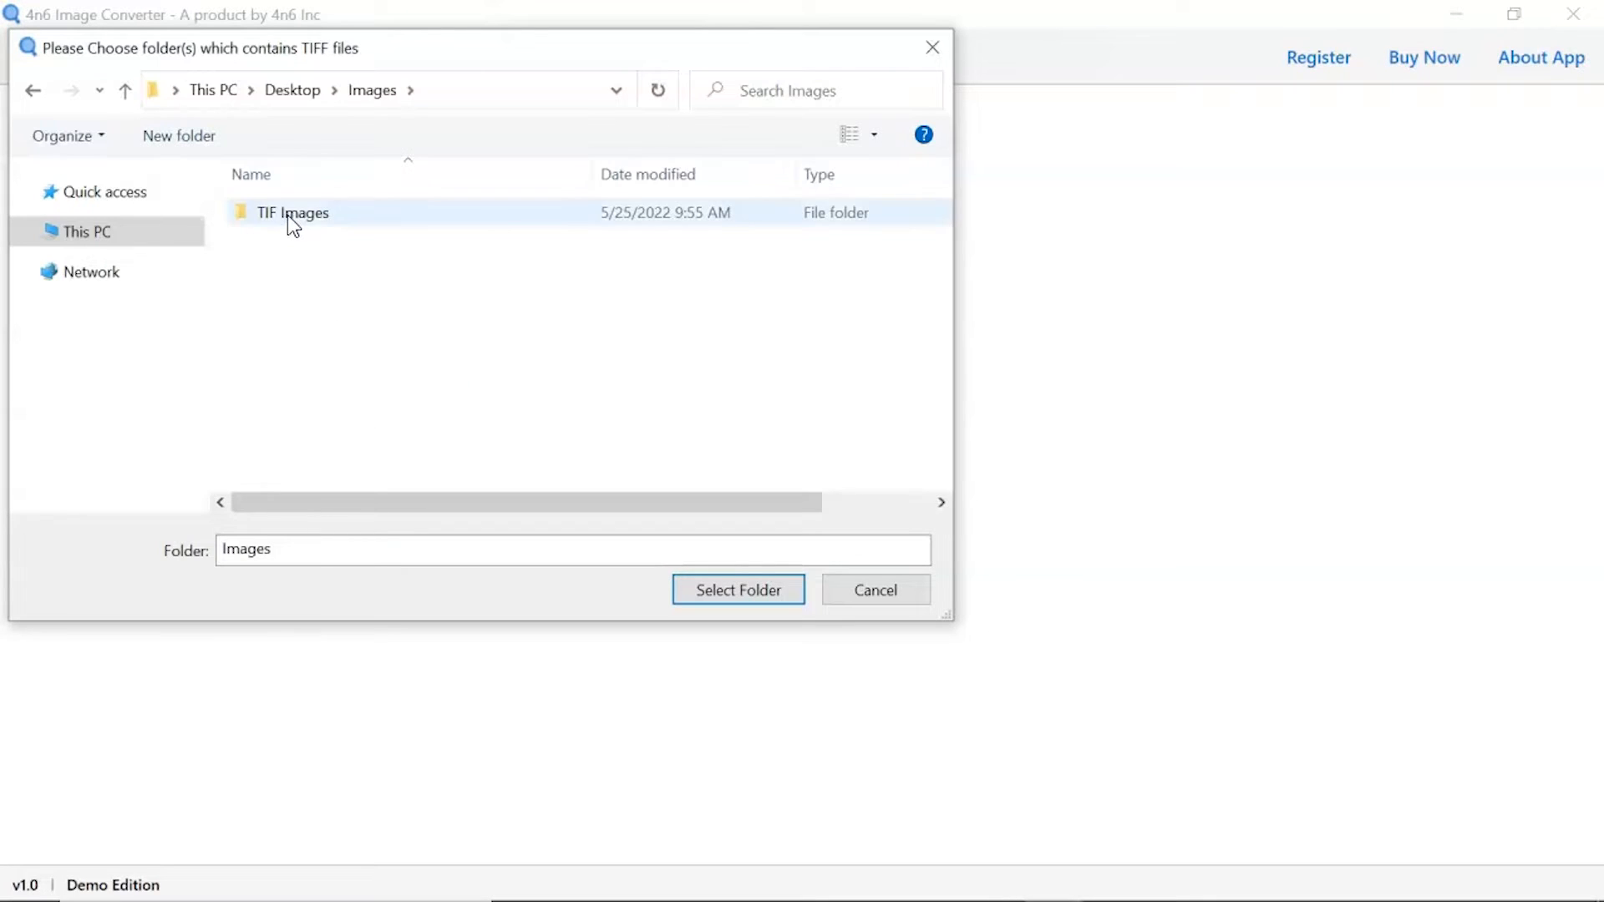
# Load the TIF Images folder with its 9 TIFF files into the converter.
pyautogui.click(293, 214)
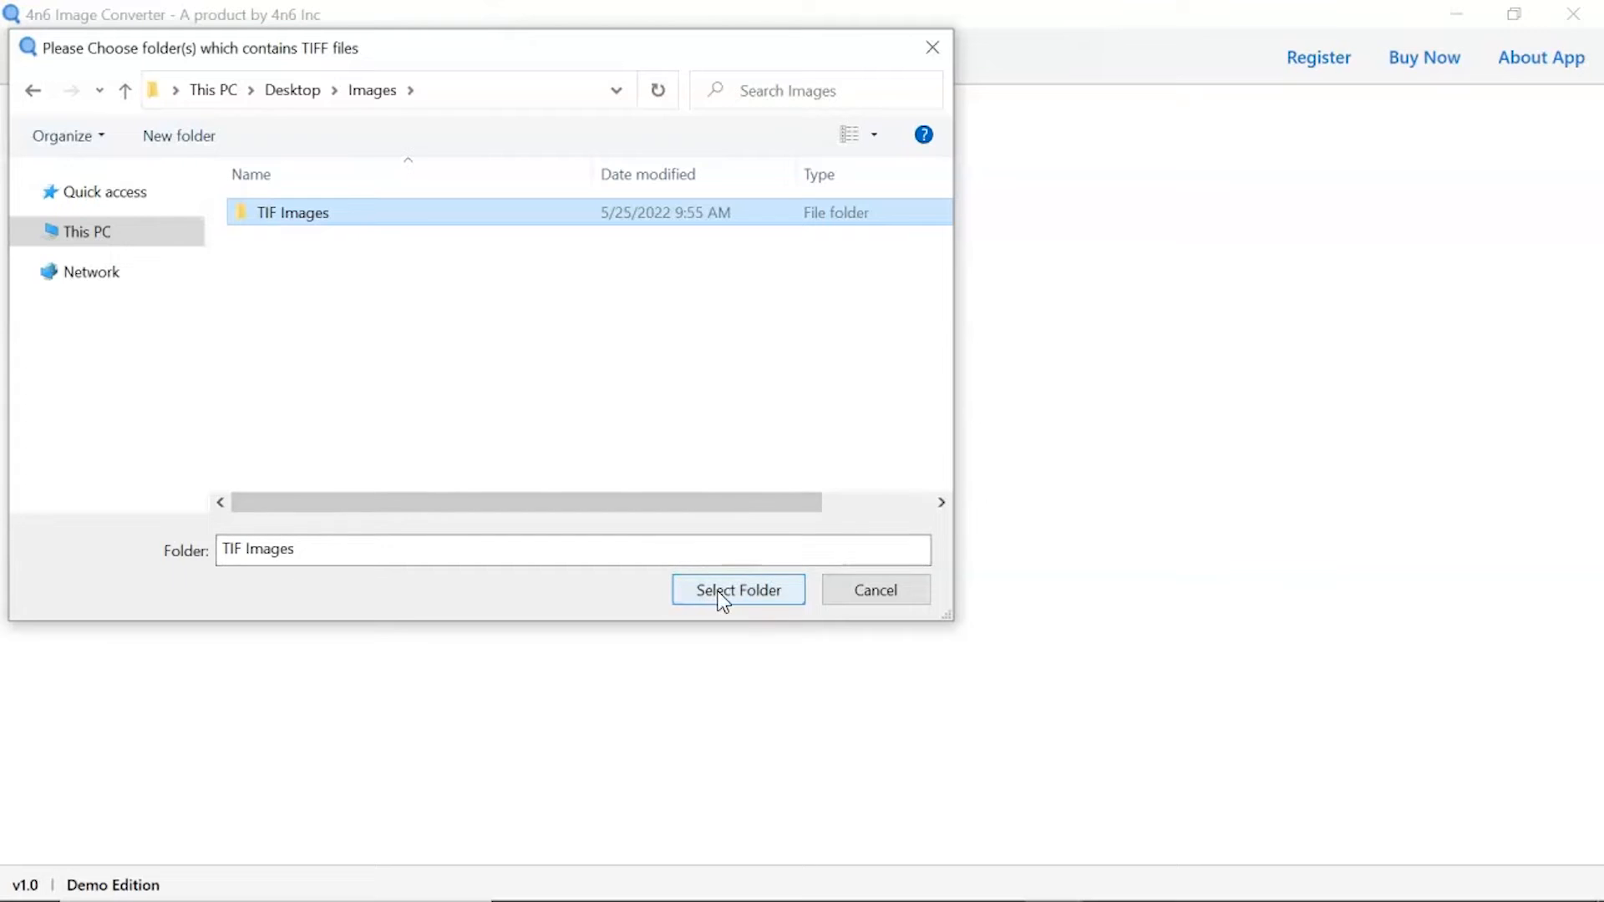
pyautogui.click(739, 590)
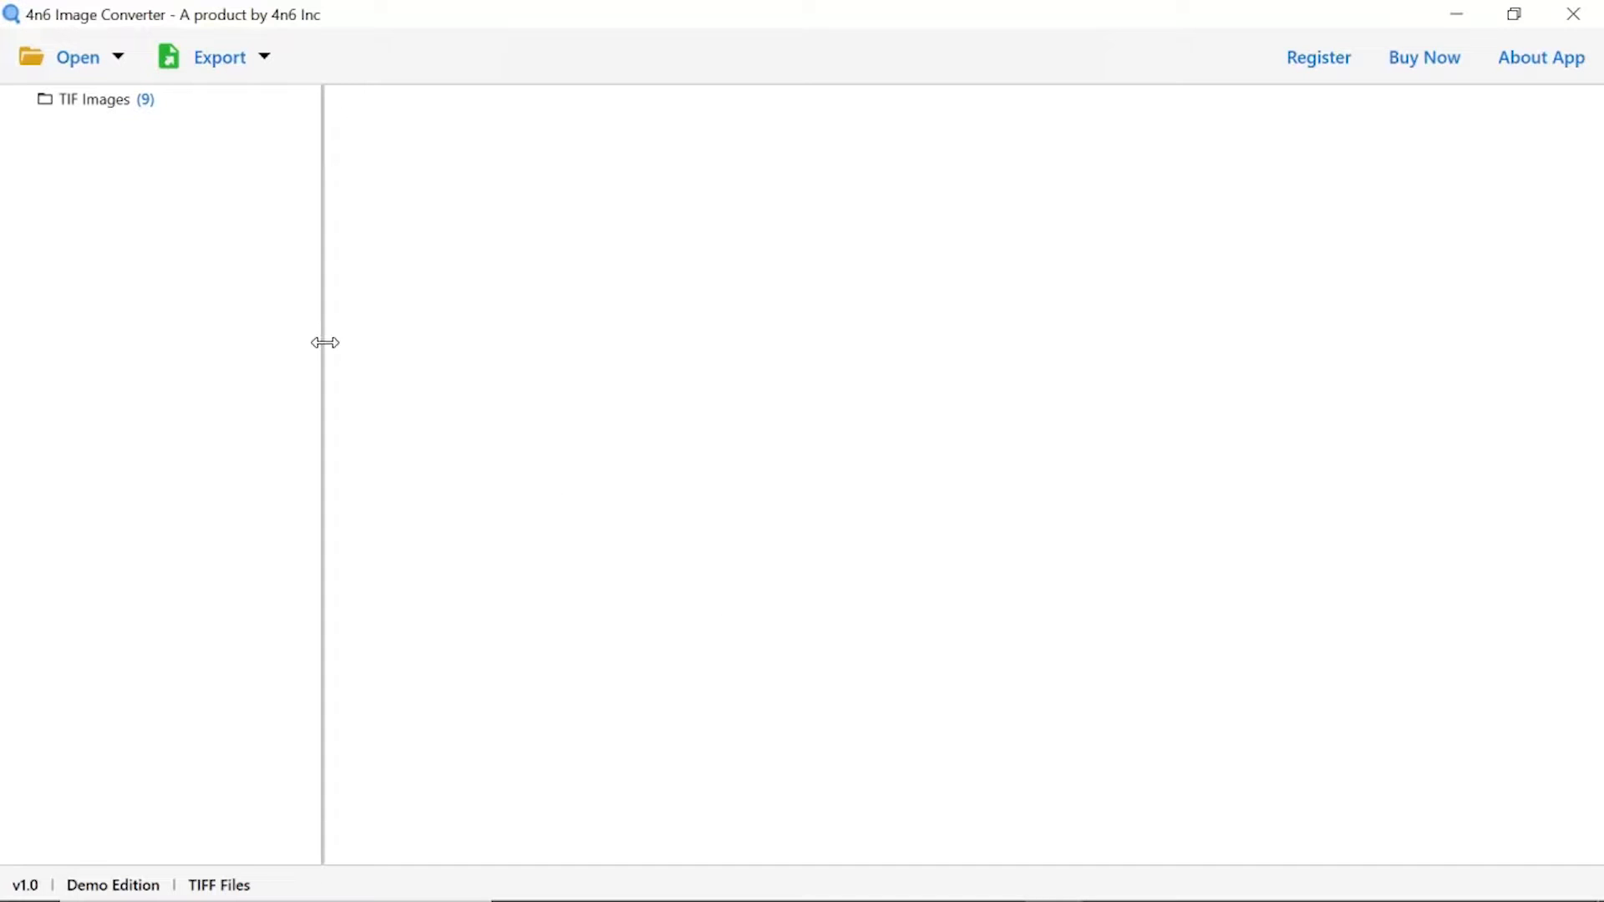
# List the nine TIFF files and preview 41Oa82MqFEL.tiff, the yellow rose image.
pyautogui.click(90, 100)
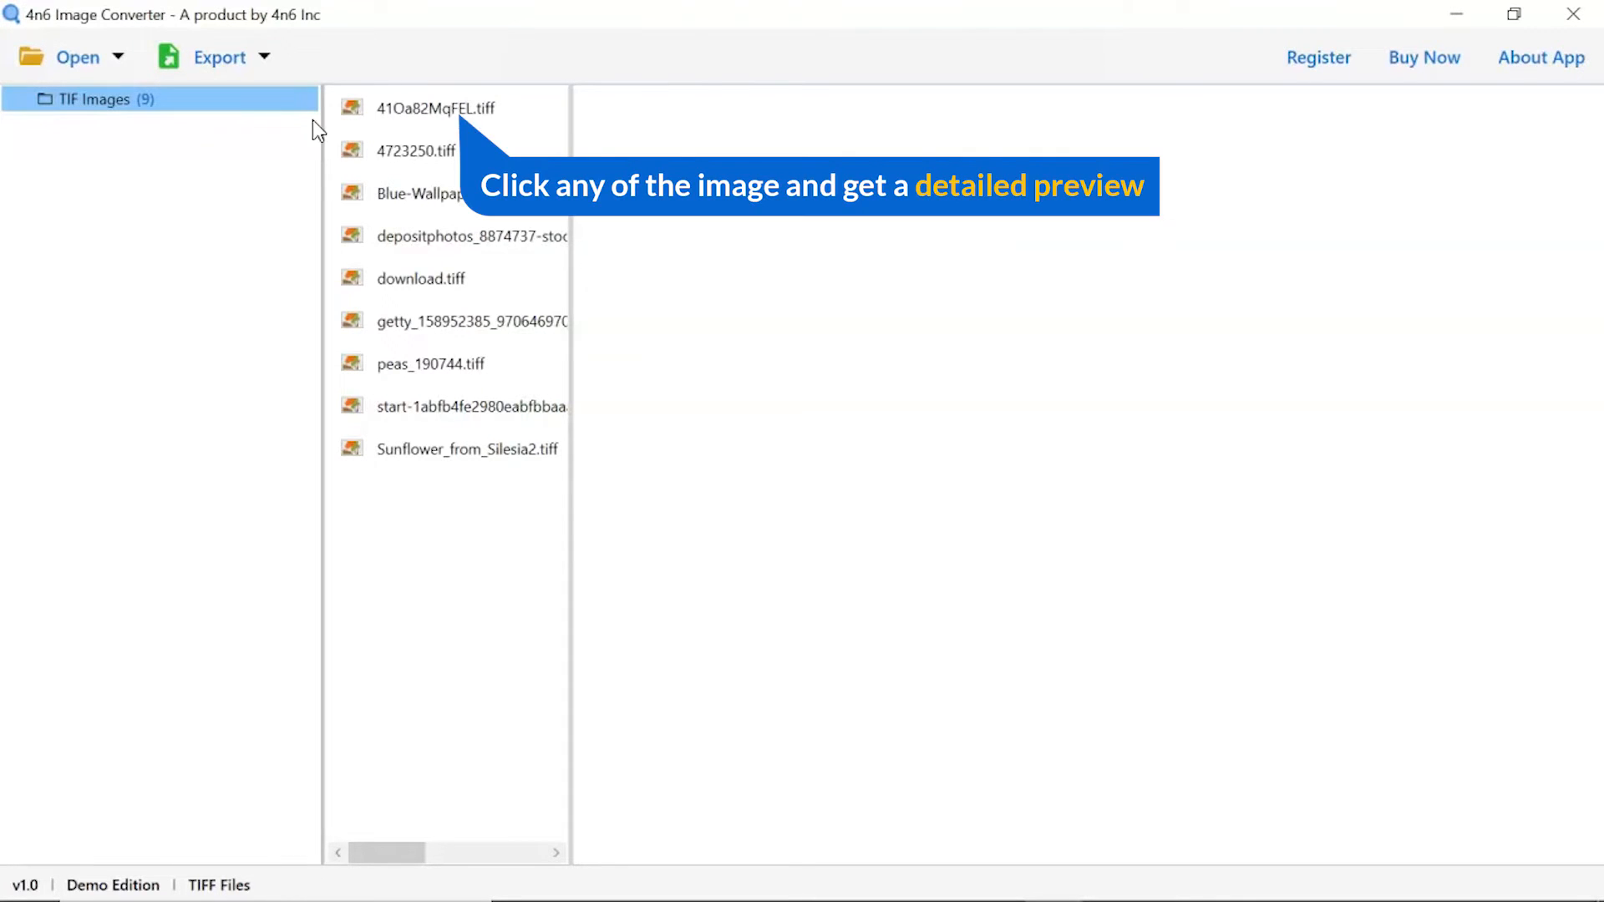
pyautogui.click(433, 109)
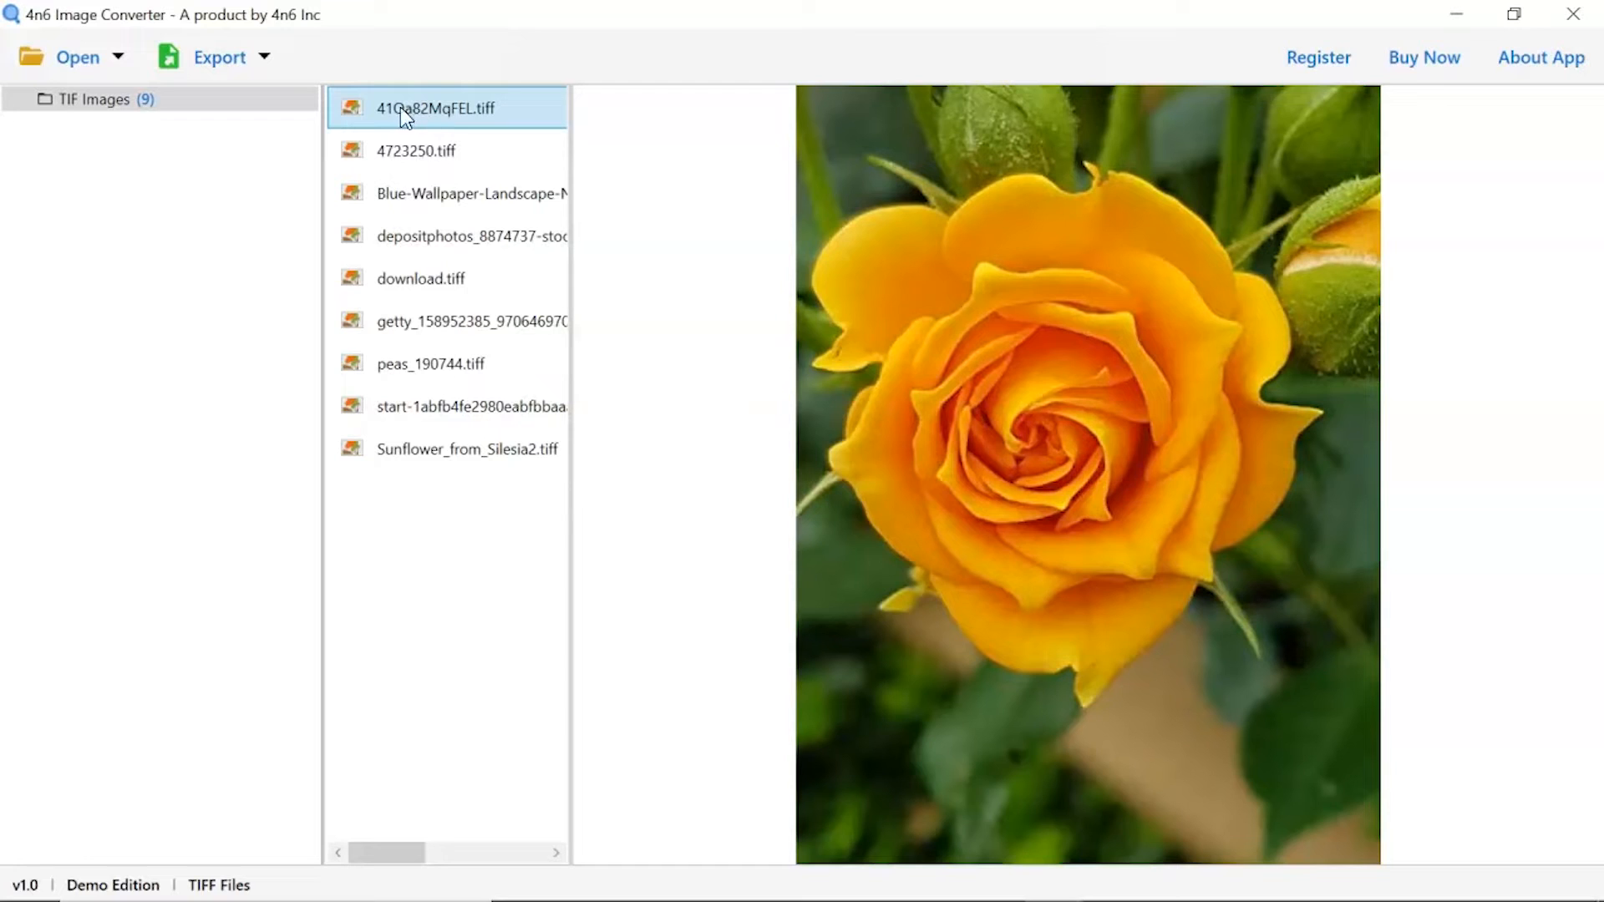
pyautogui.click(219, 57)
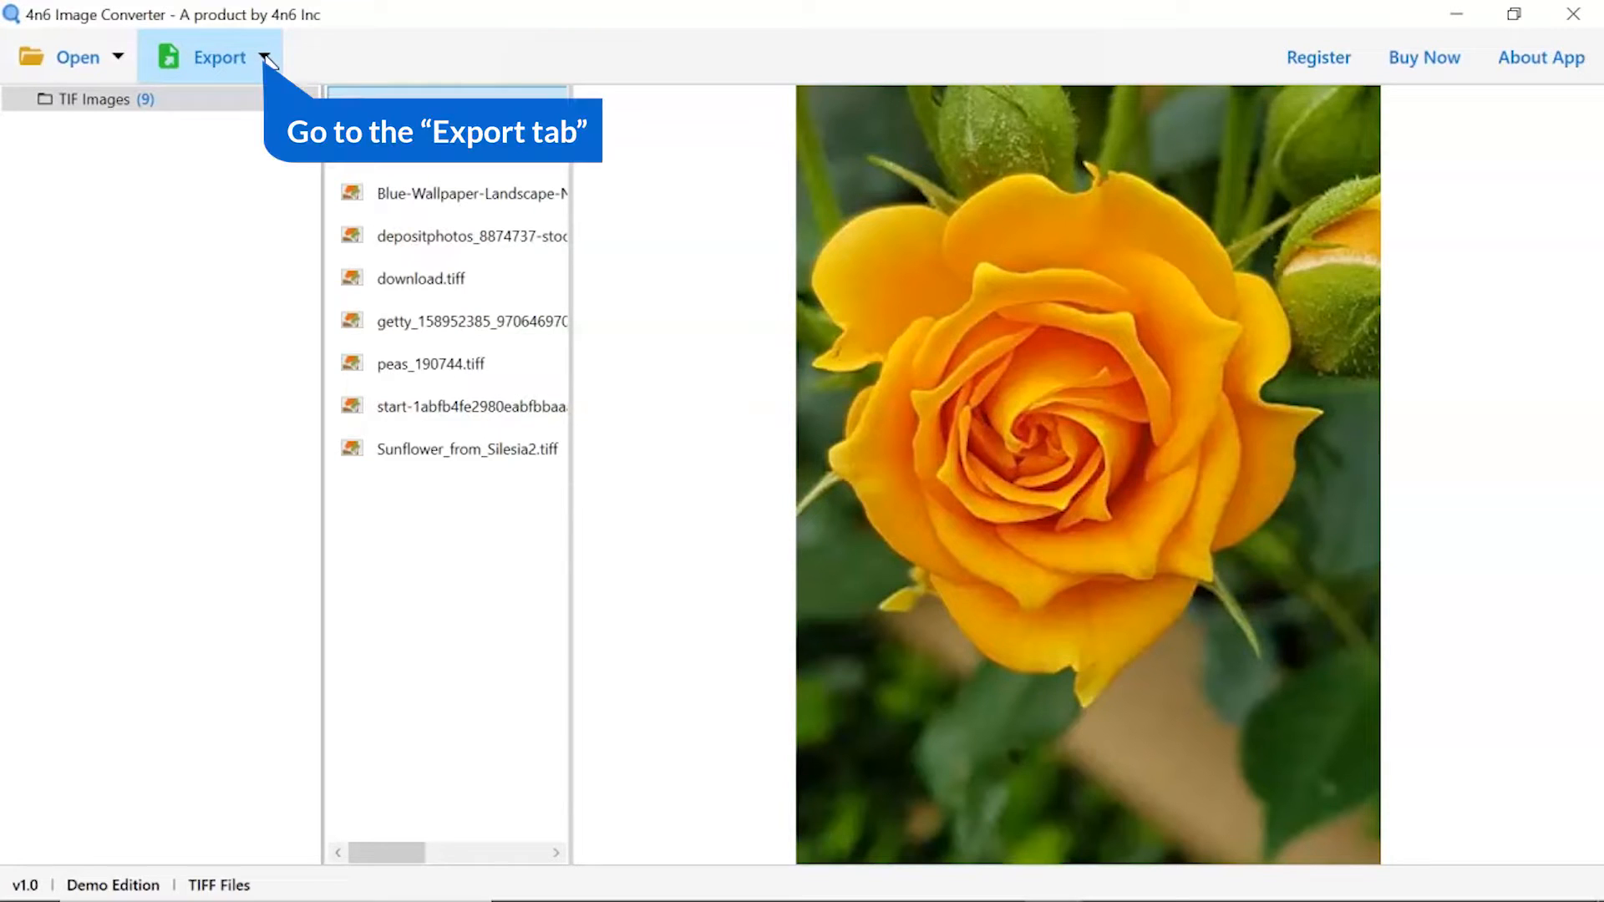
# Choose PSD as the export format for the loaded images.
pyautogui.click(264, 56)
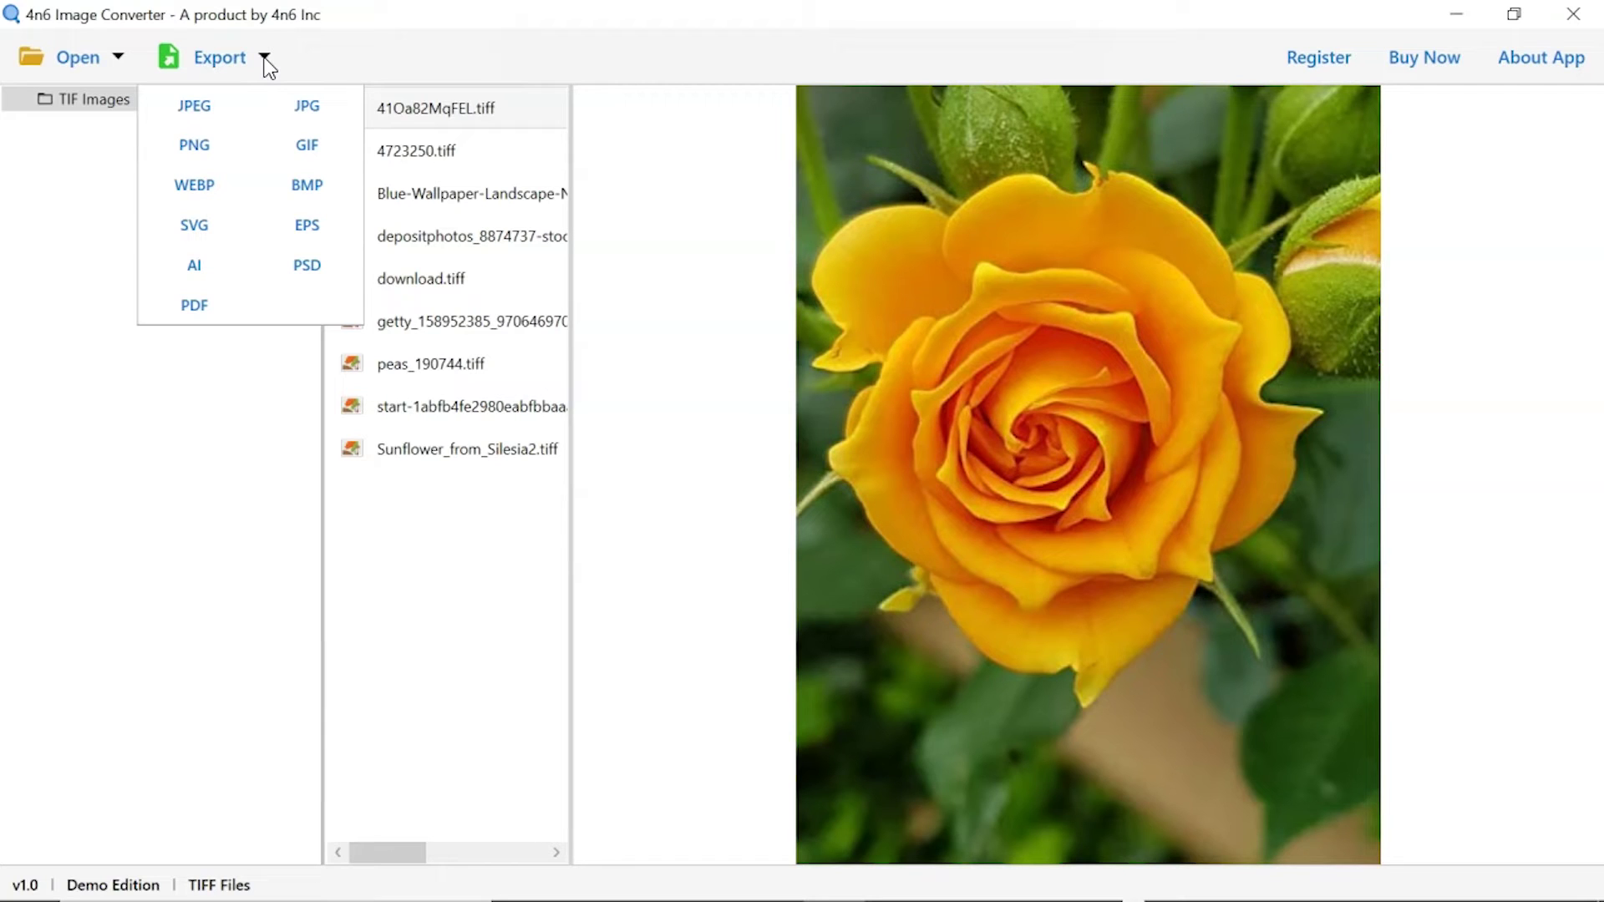
pyautogui.moveTo(273, 93)
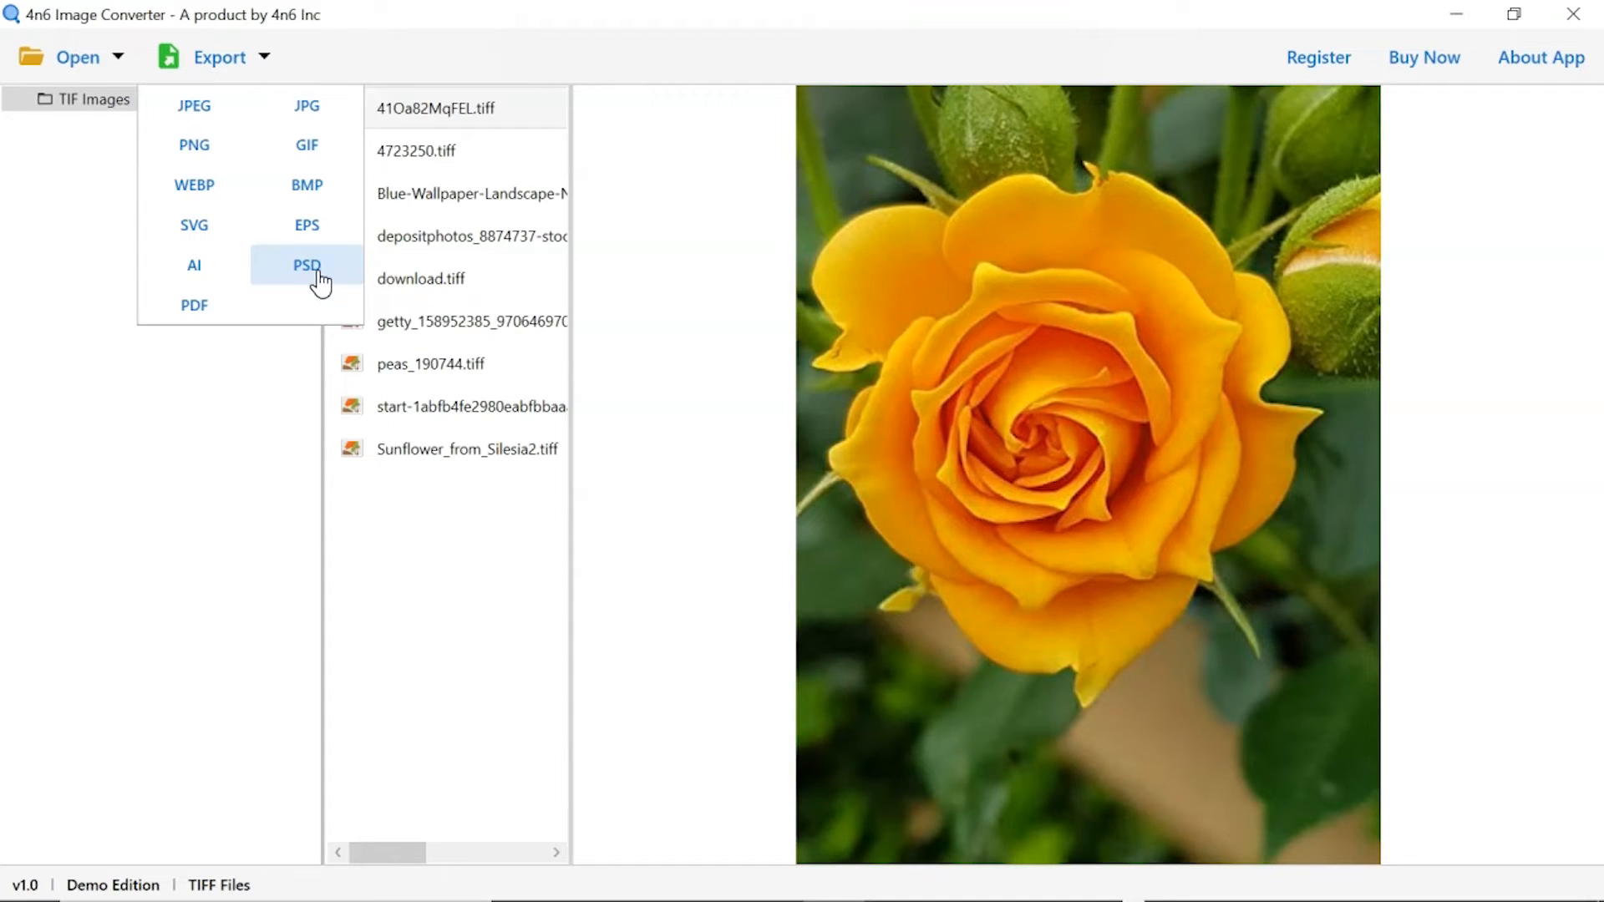
pyautogui.click(306, 266)
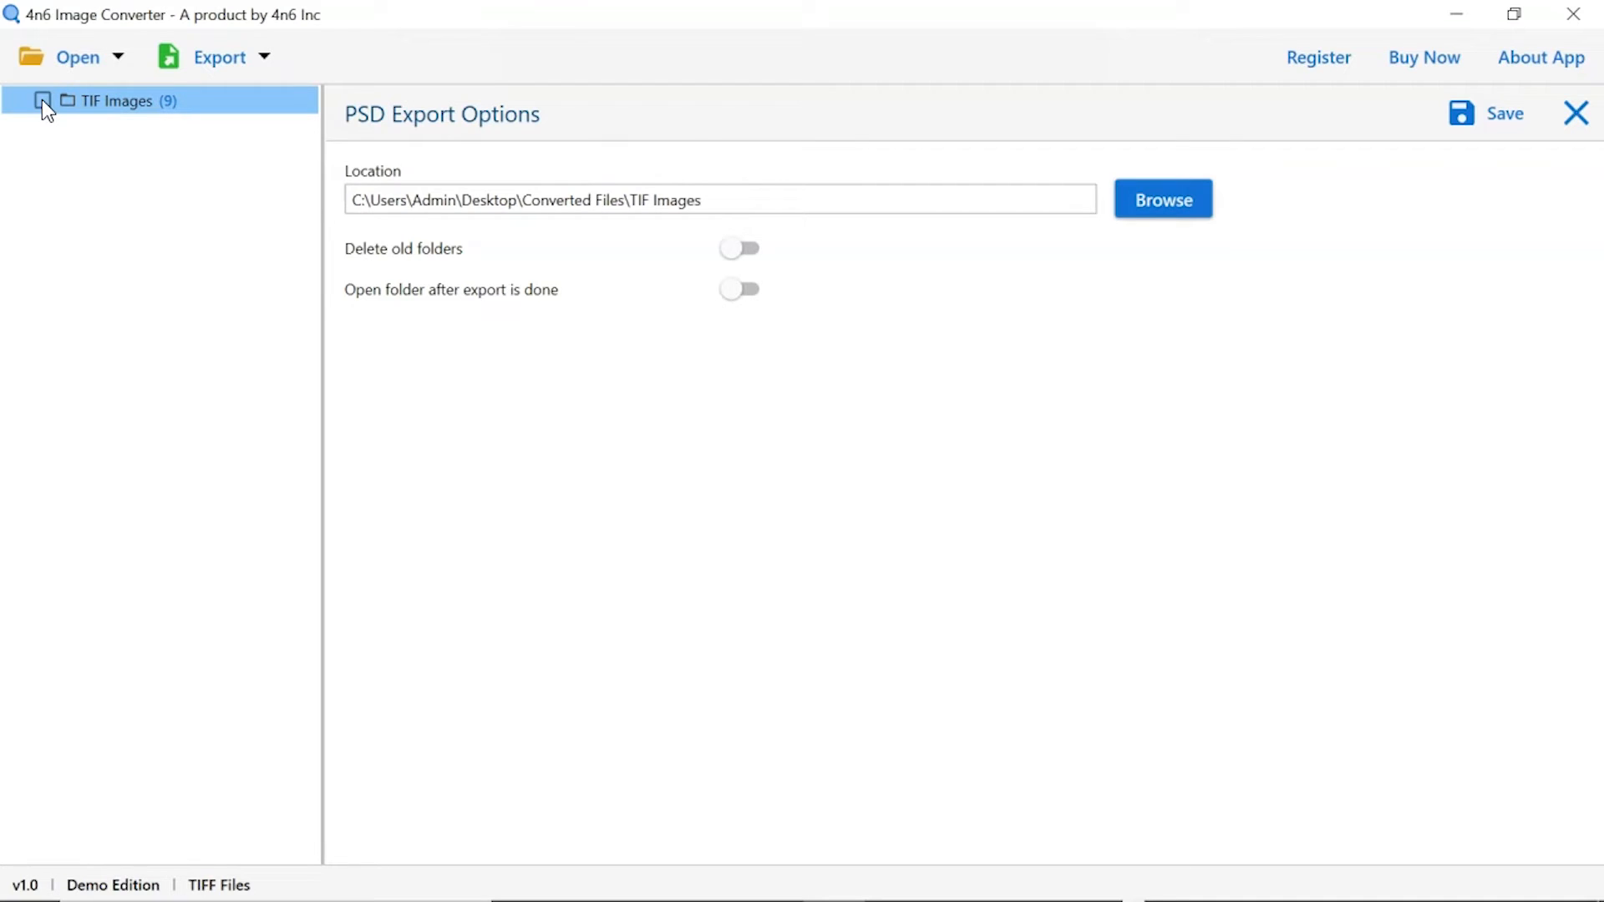
# Include TIF Images in the export and set the destination to Desktop's Converted Files.
pyautogui.click(40, 100)
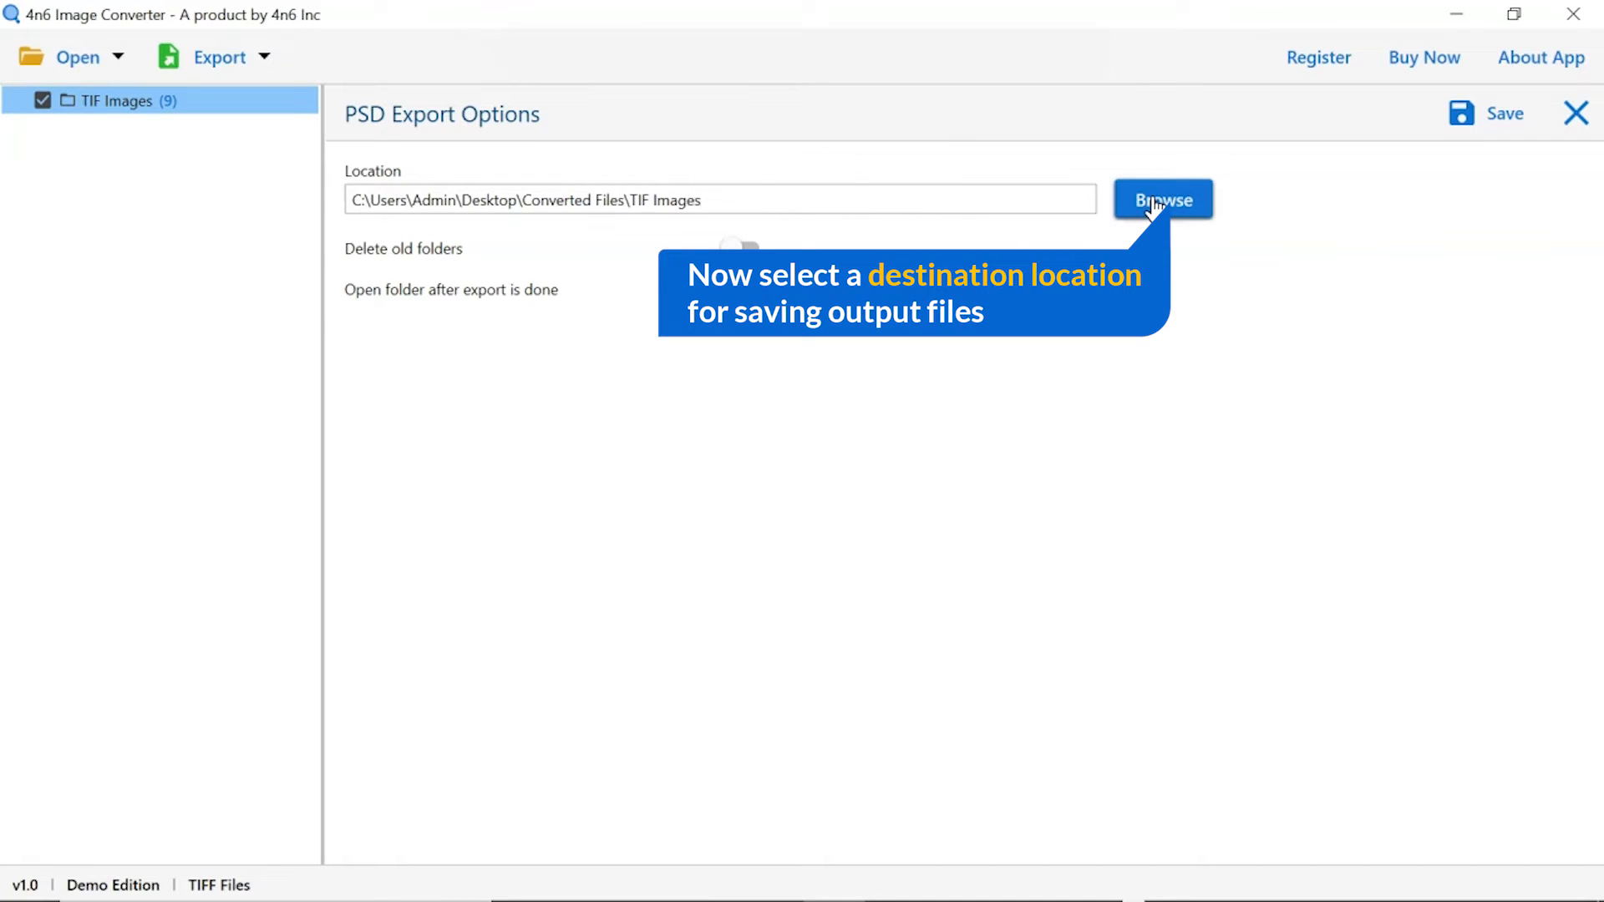
pyautogui.click(1162, 200)
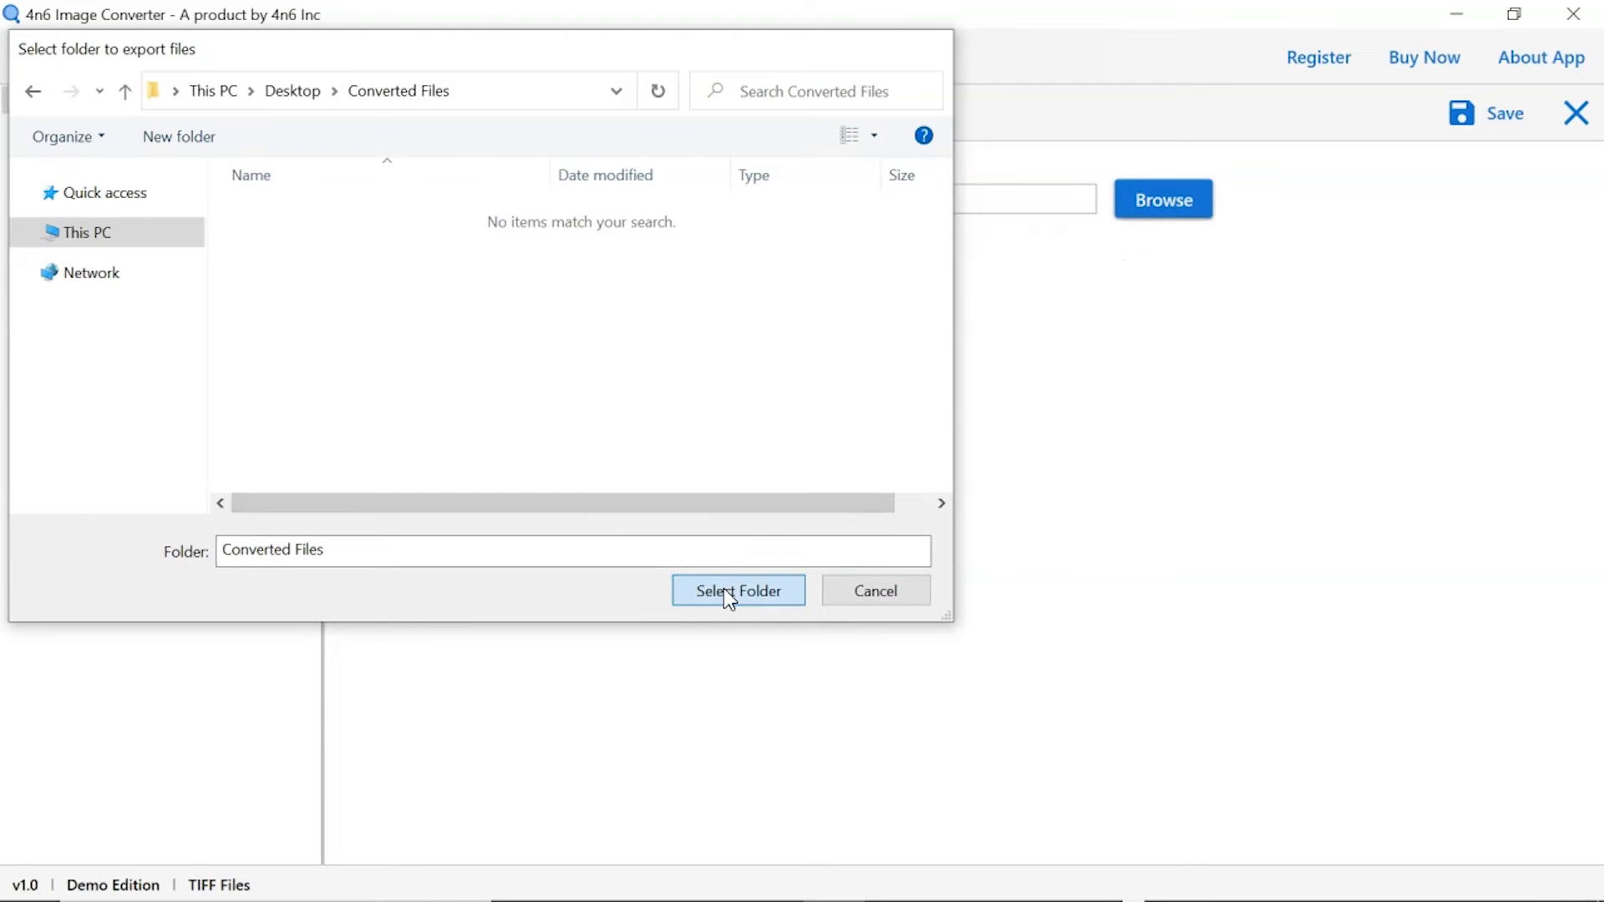
pyautogui.click(738, 591)
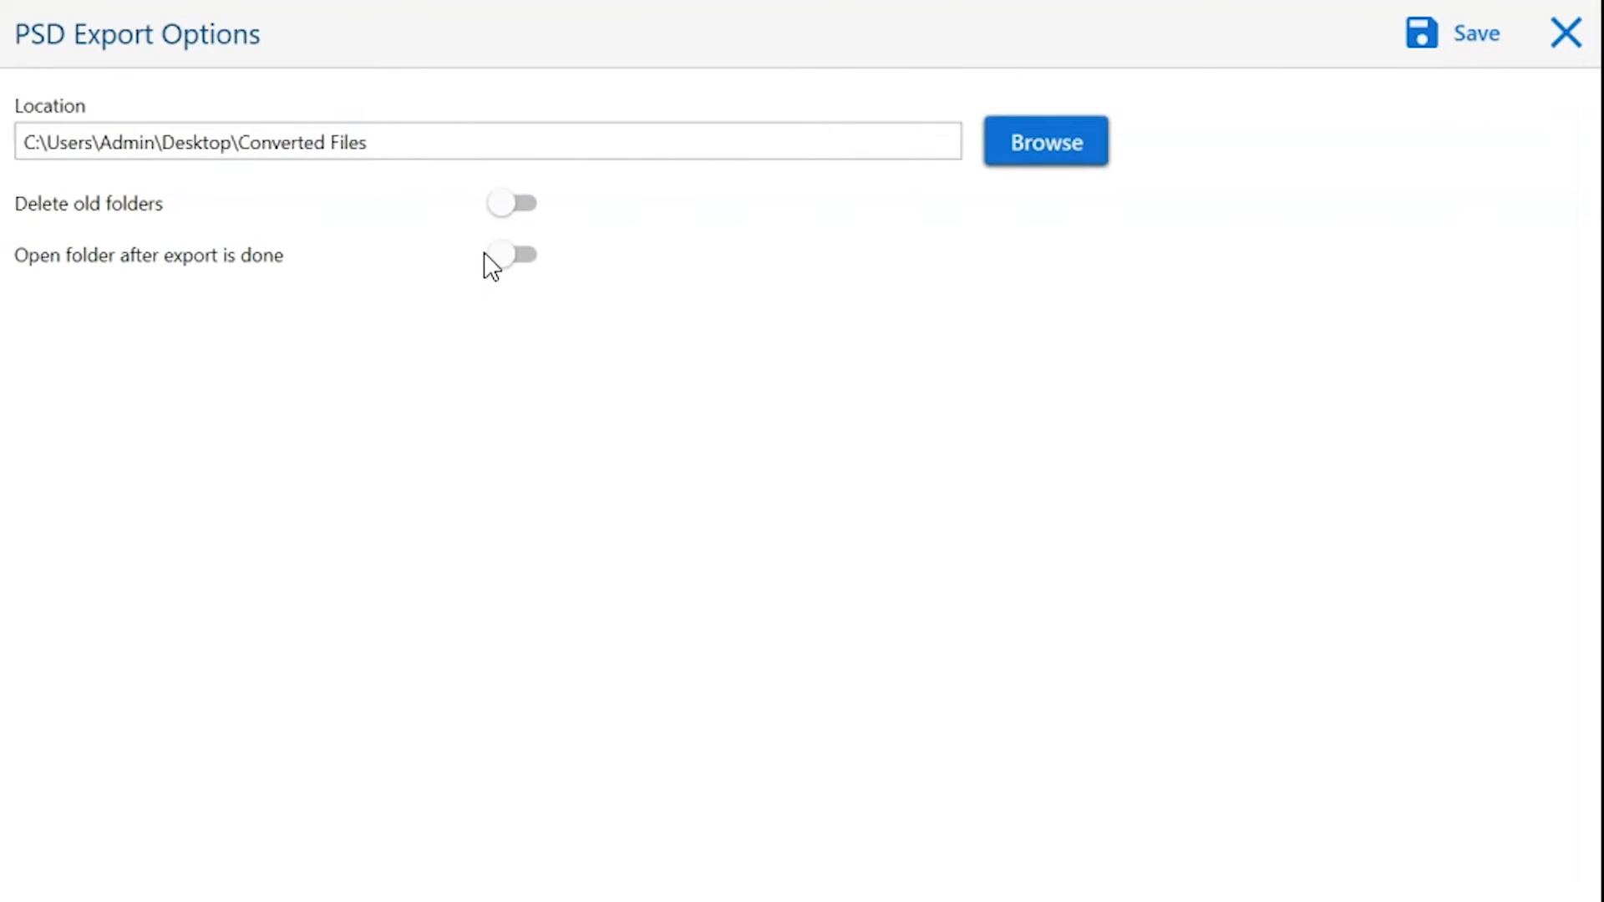
pyautogui.moveTo(501, 209)
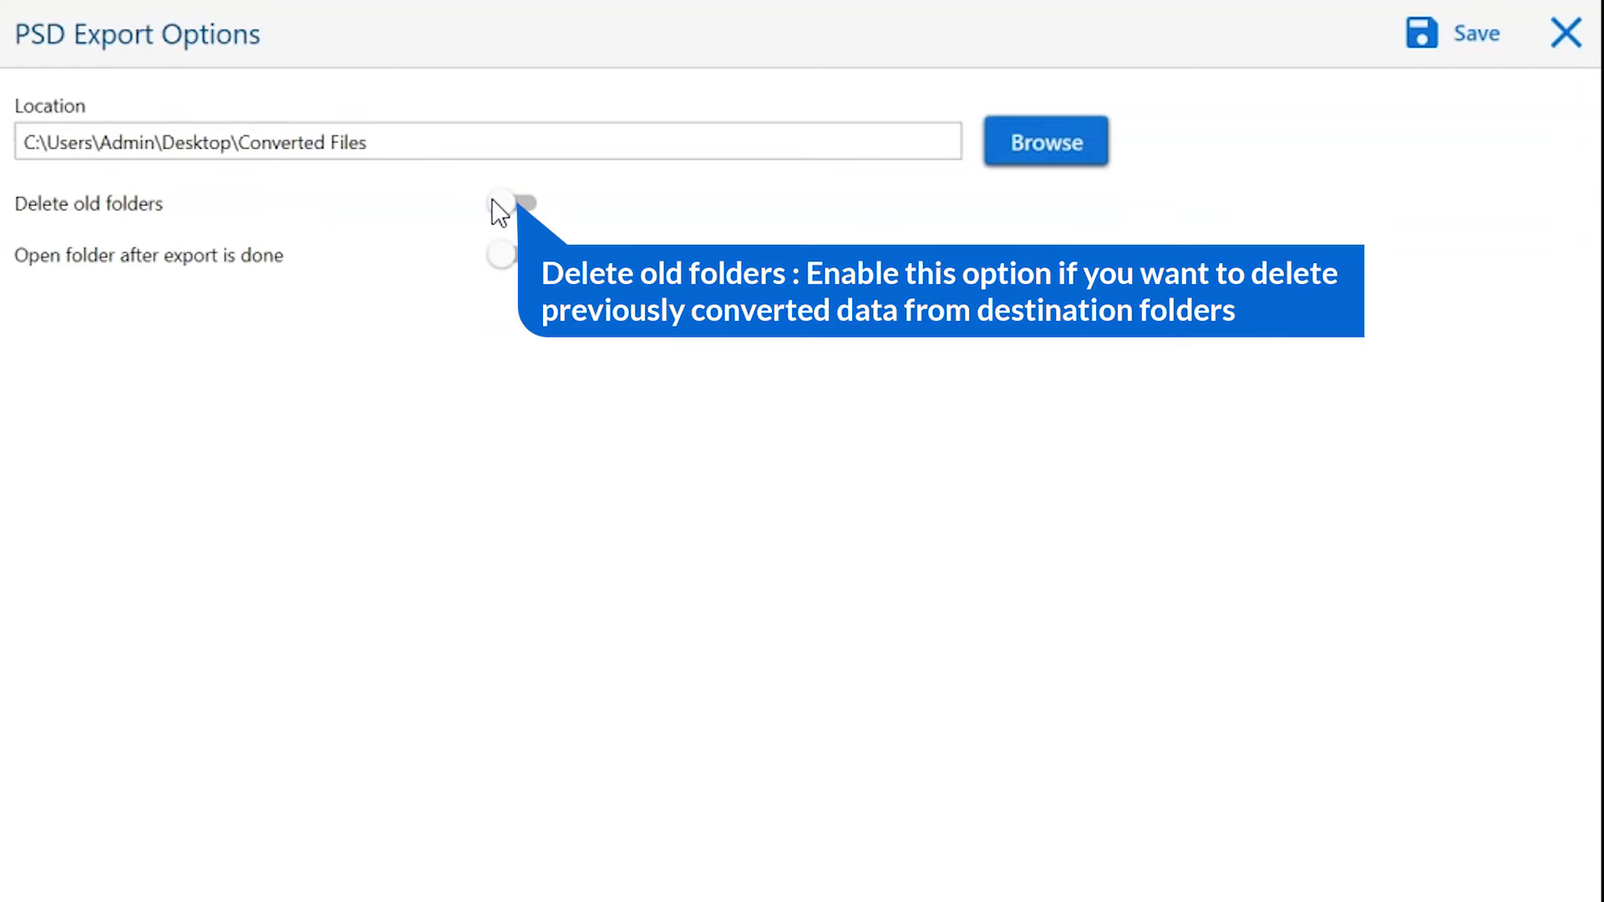
pyautogui.click(509, 202)
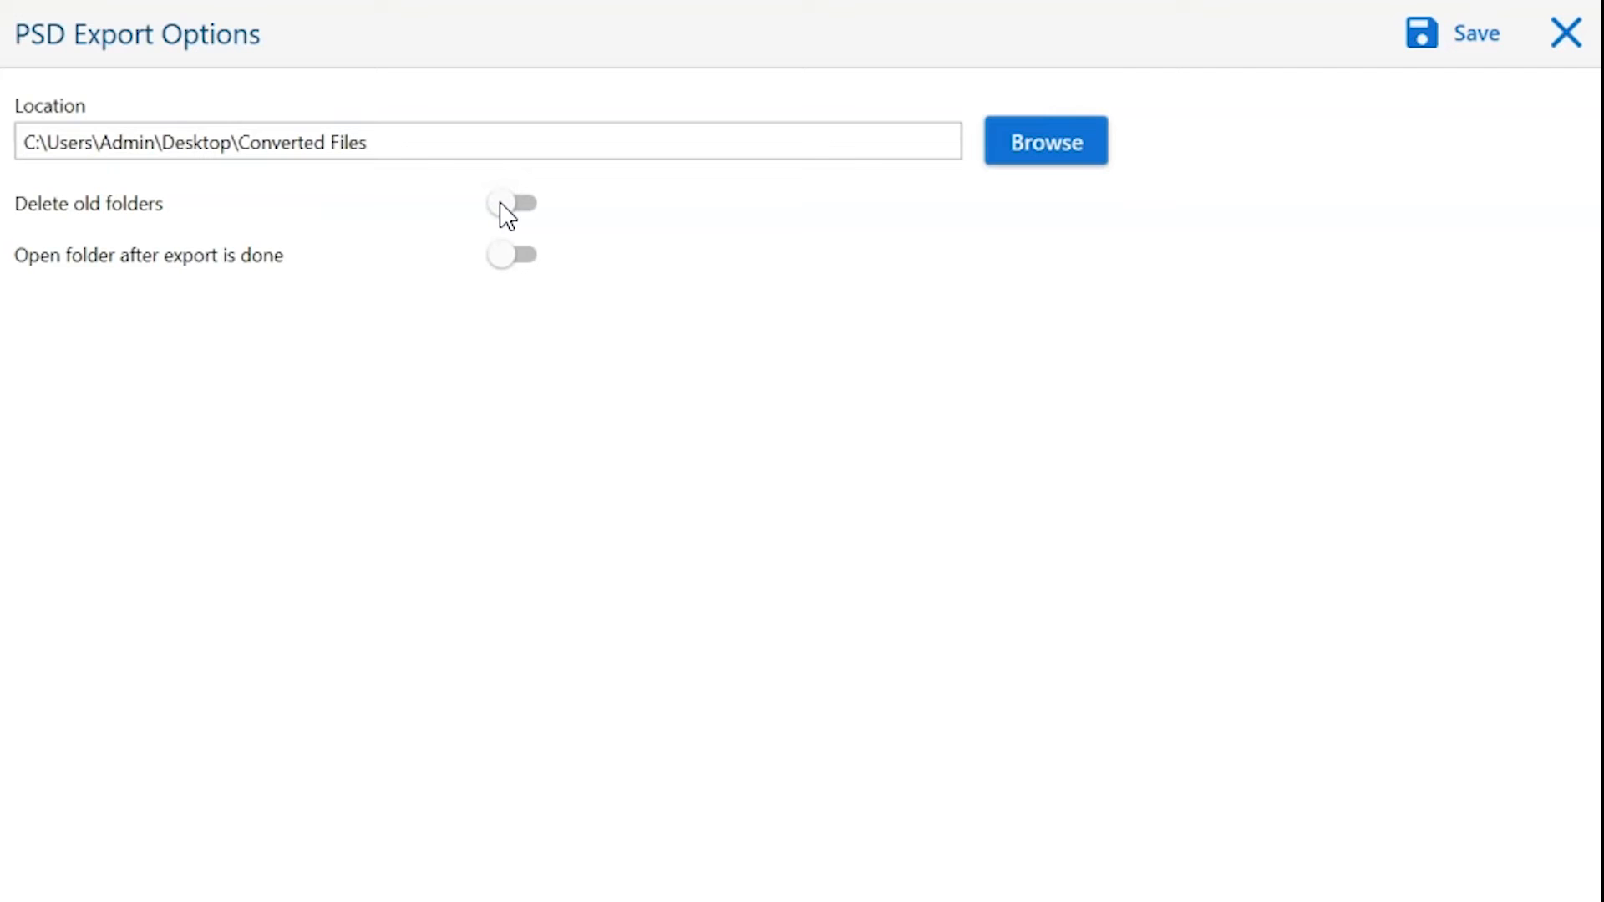
pyautogui.moveTo(505, 264)
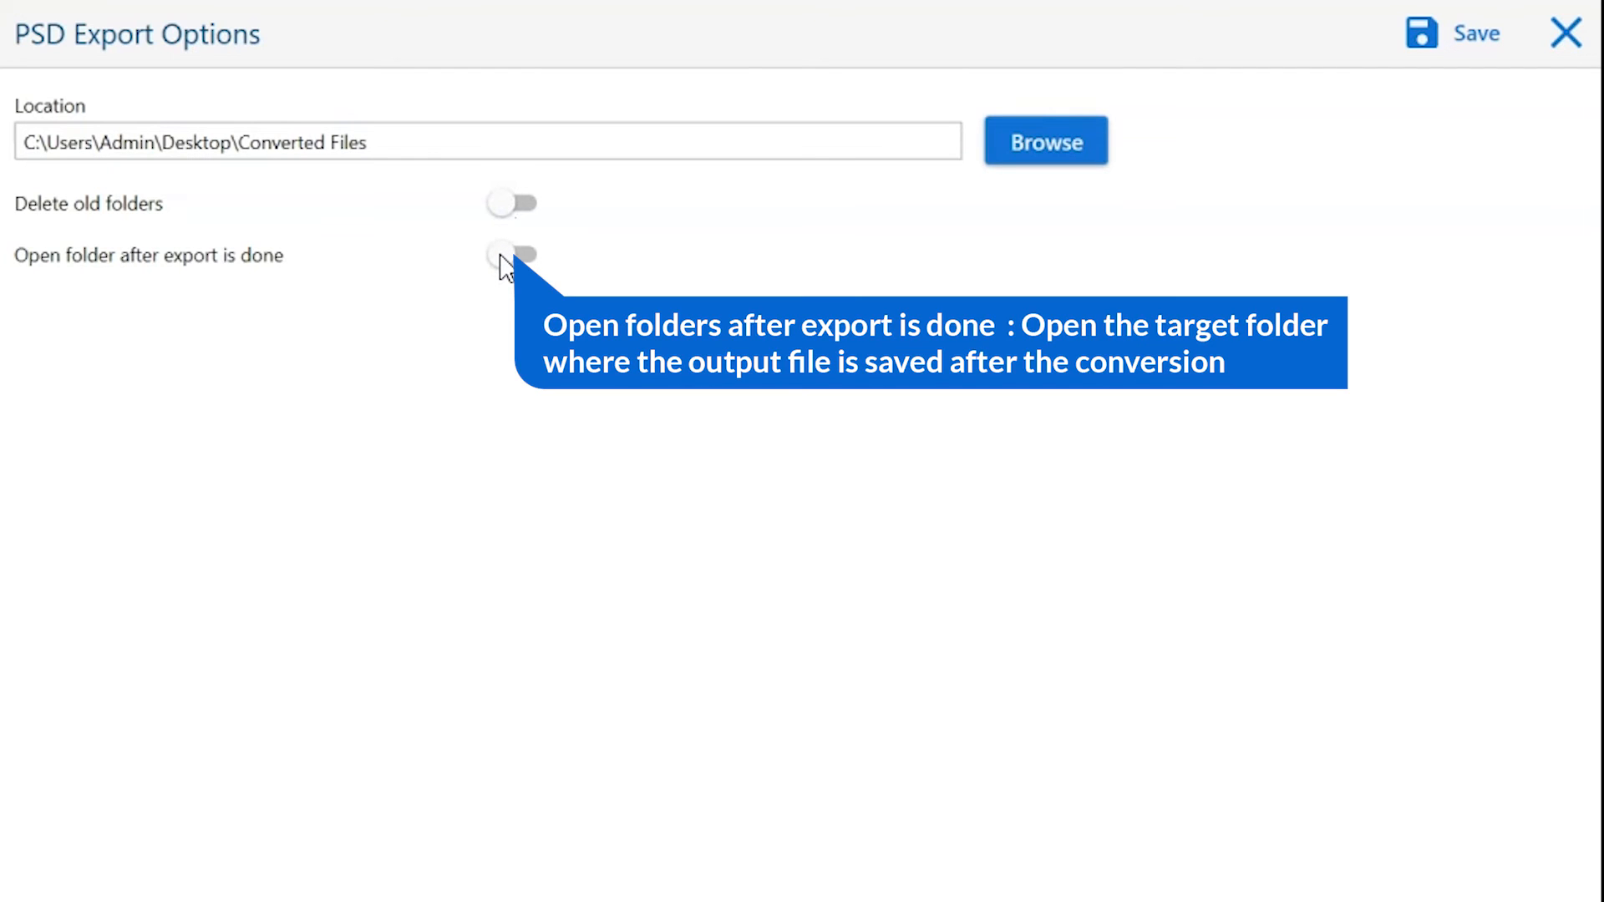
pyautogui.click(515, 254)
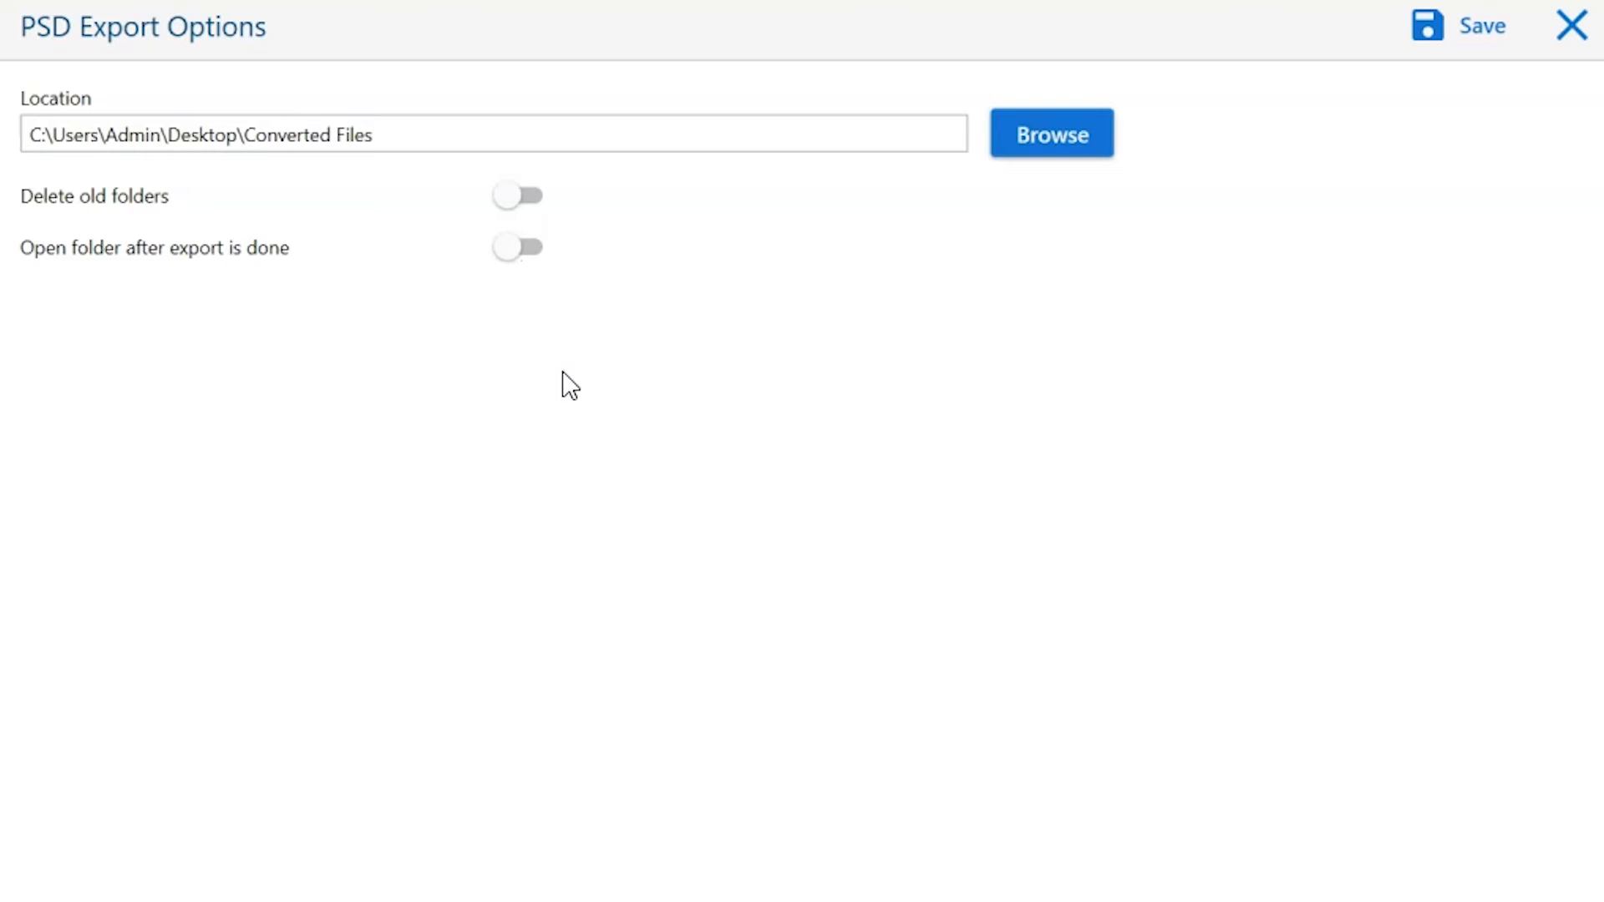
pyautogui.moveTo(789, 307)
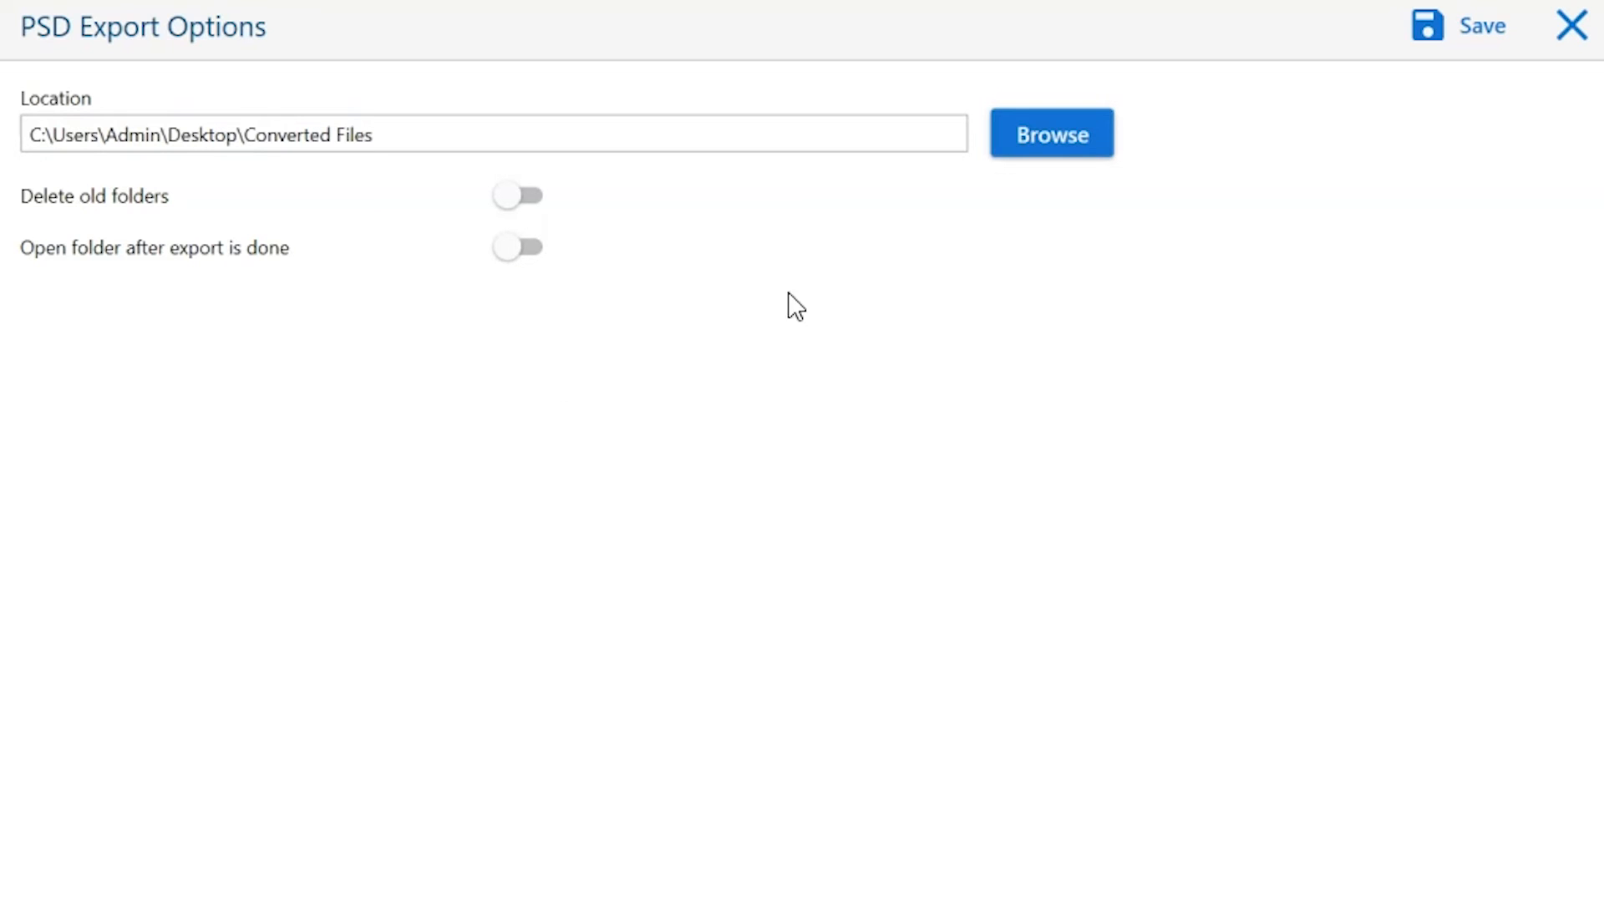
pyautogui.click(1473, 25)
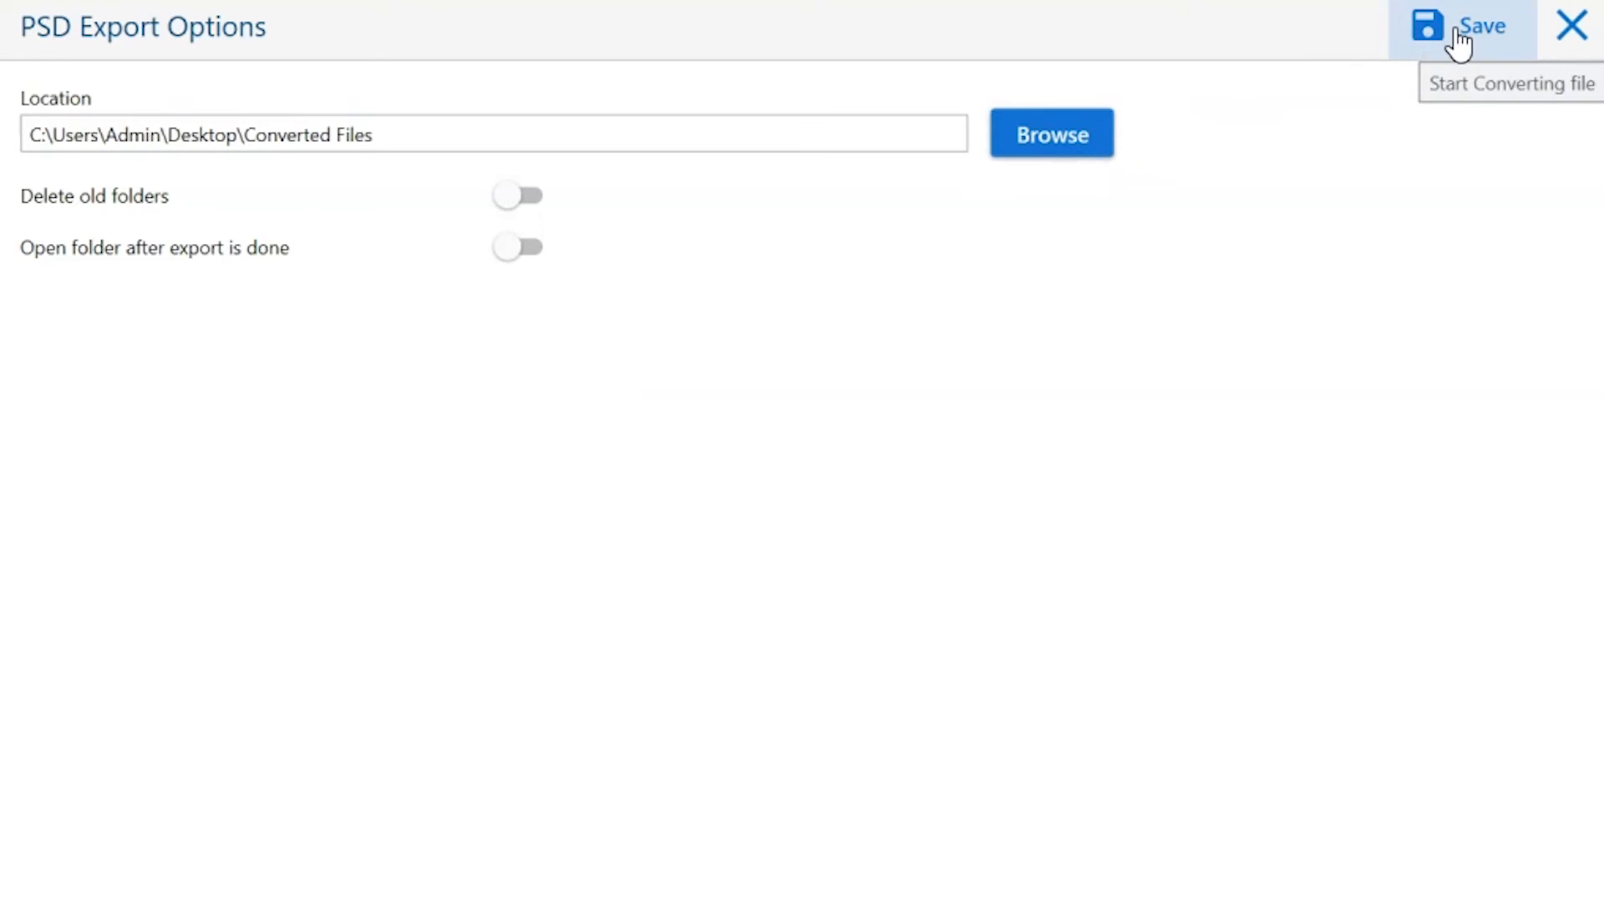
# Run the PSD conversion and dismiss the demo two-item limit notice.
pyautogui.click(1470, 25)
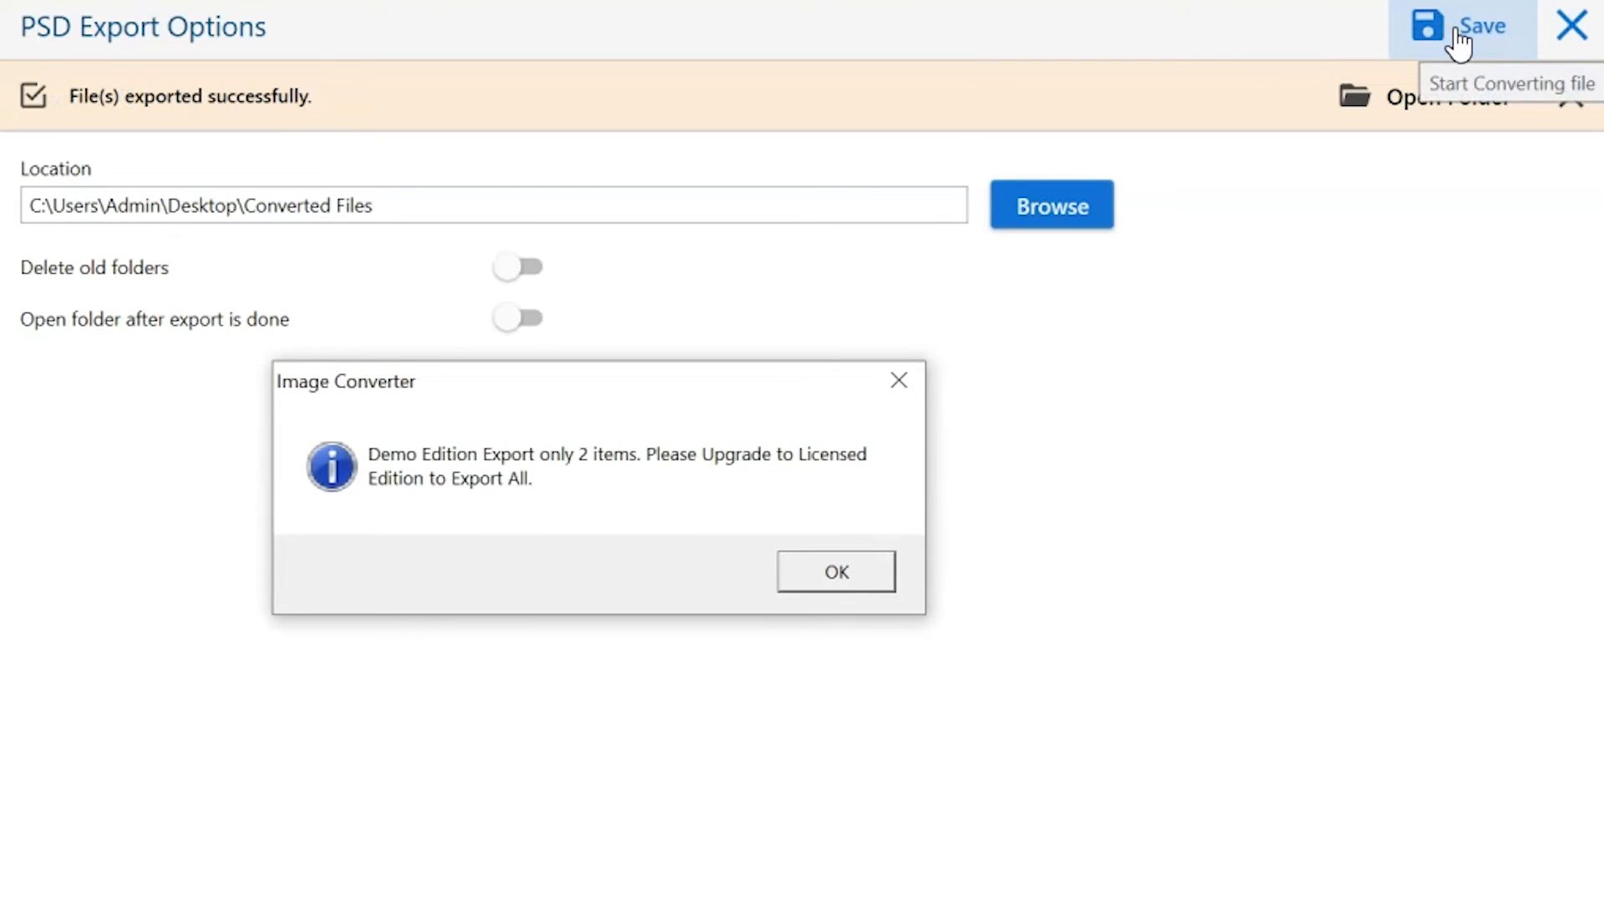
pyautogui.moveTo(1142, 327)
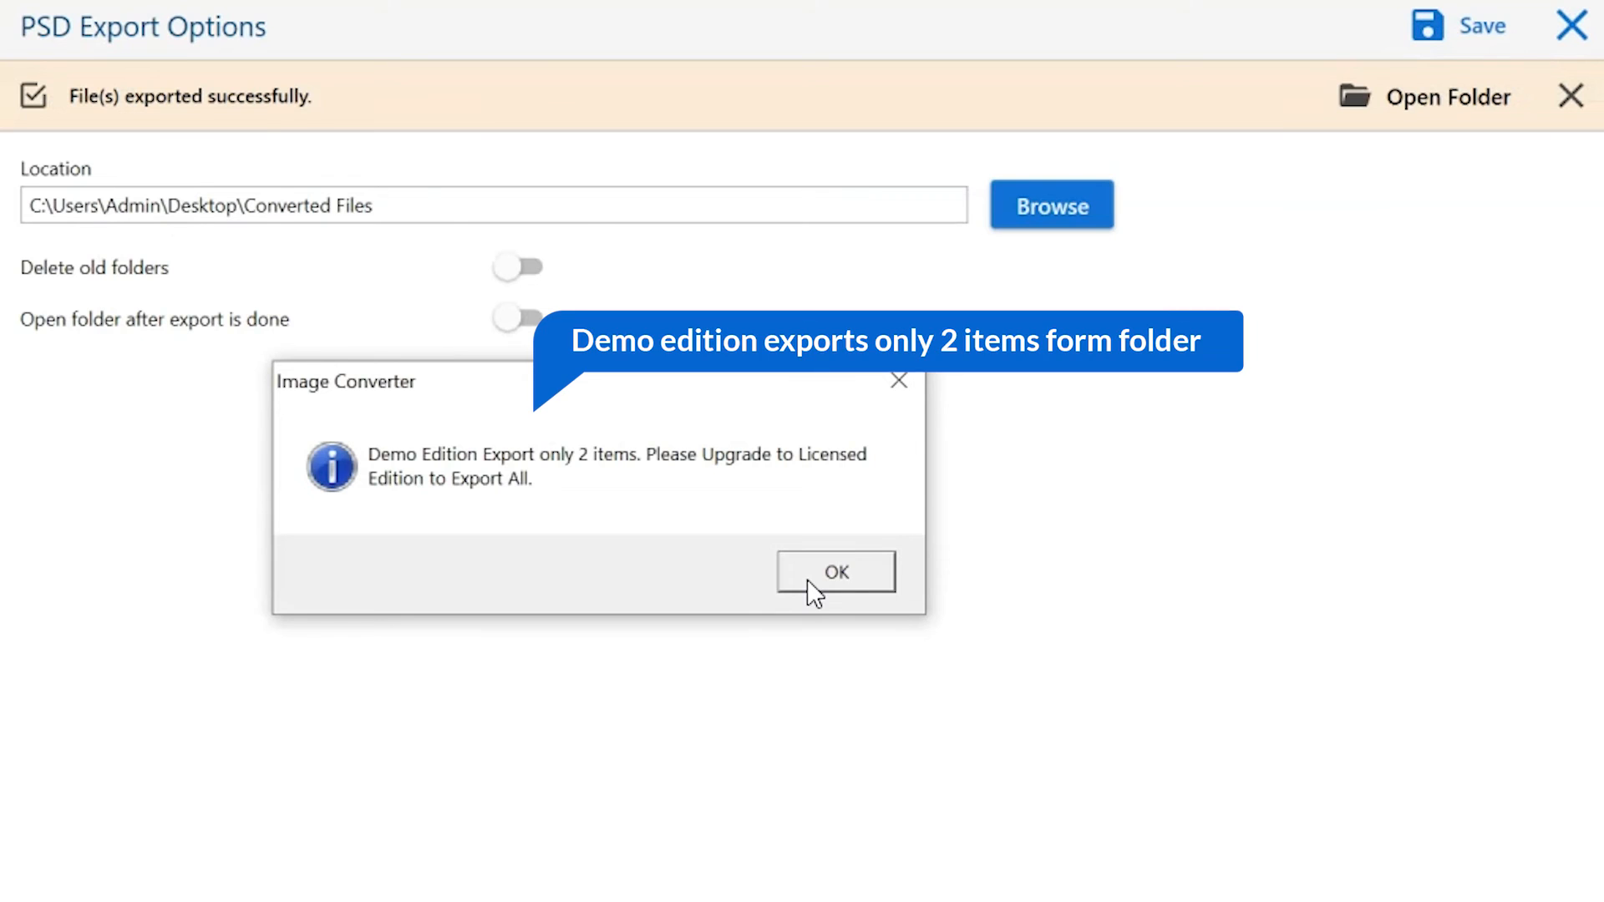
pyautogui.click(835, 571)
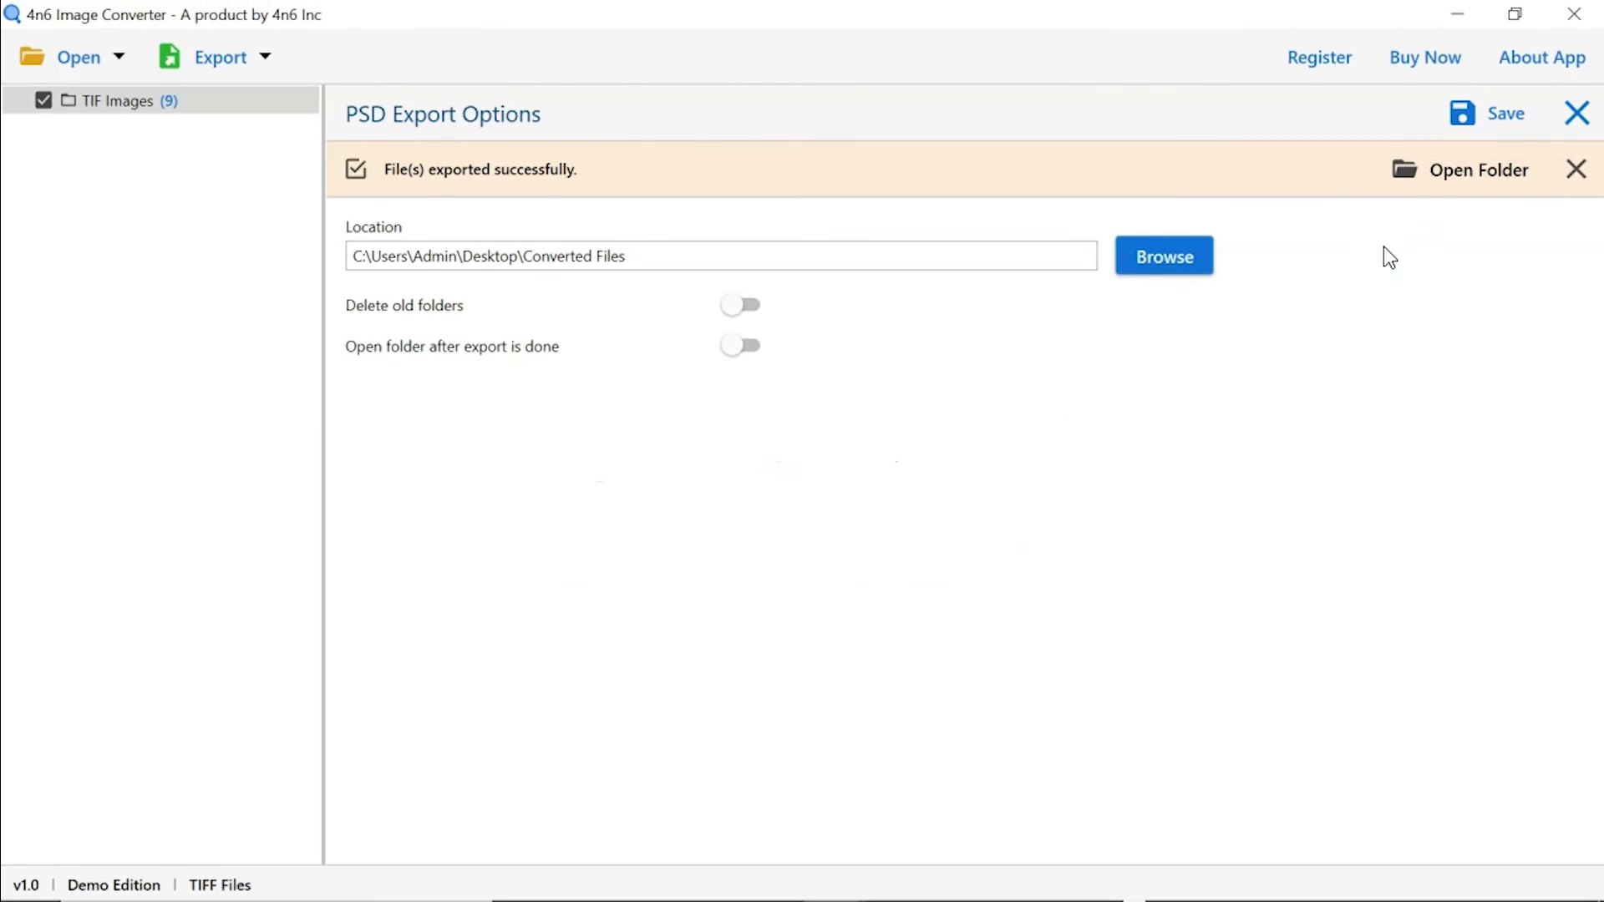
pyautogui.moveTo(1475, 197)
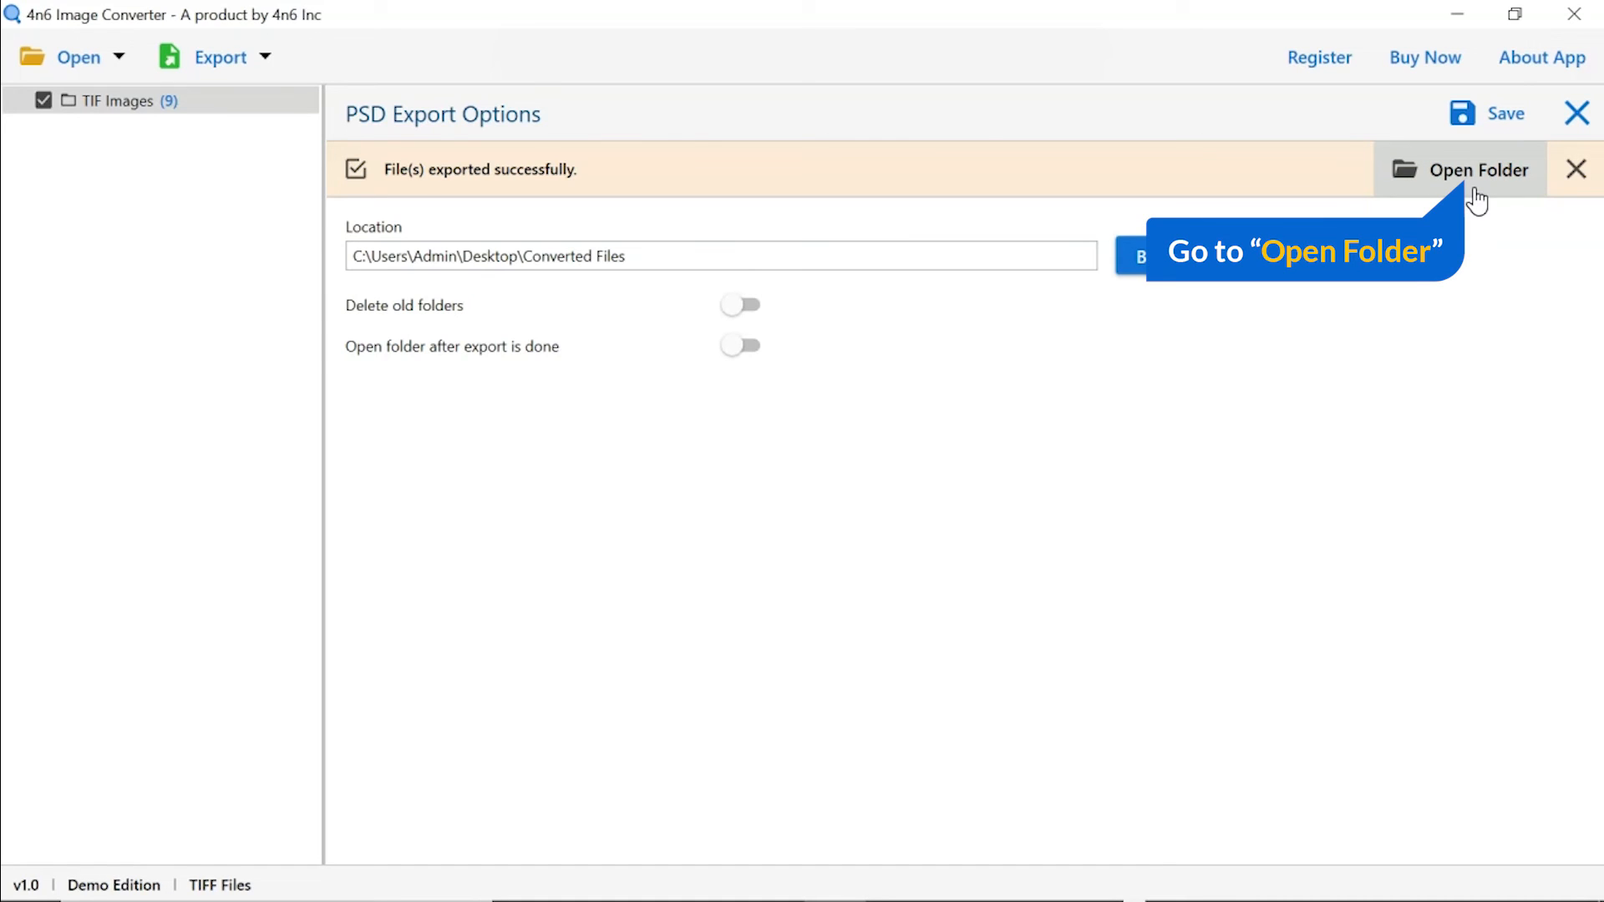
# Show the two converted .psd files in Converted Files\TIF Images in File Explorer.
pyautogui.click(1479, 170)
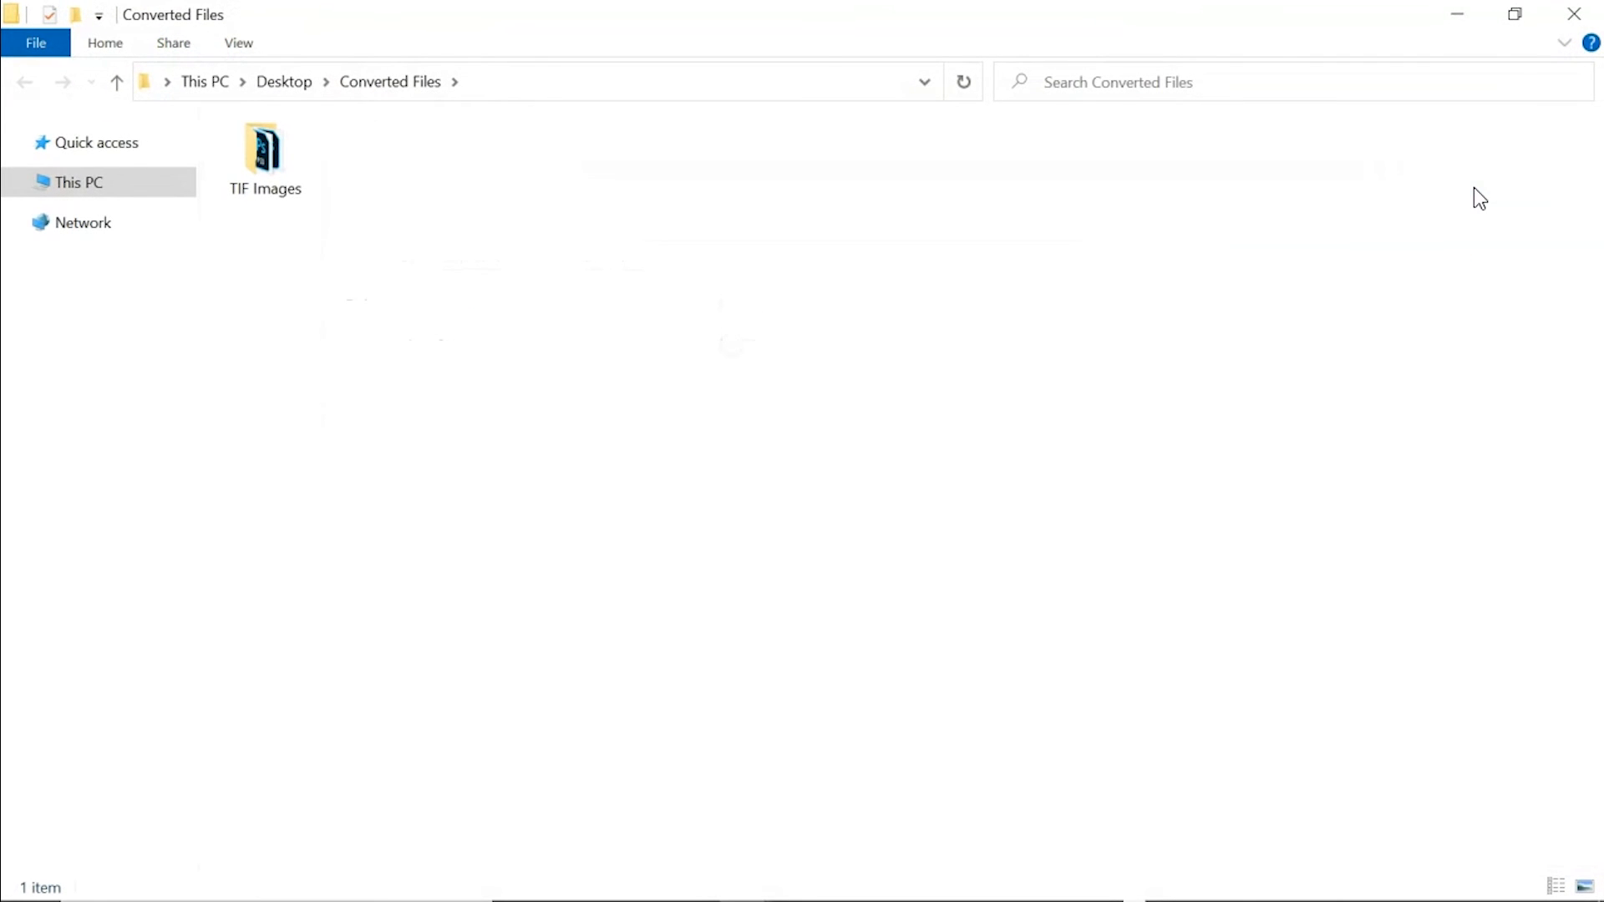
pyautogui.moveTo(1216, 219)
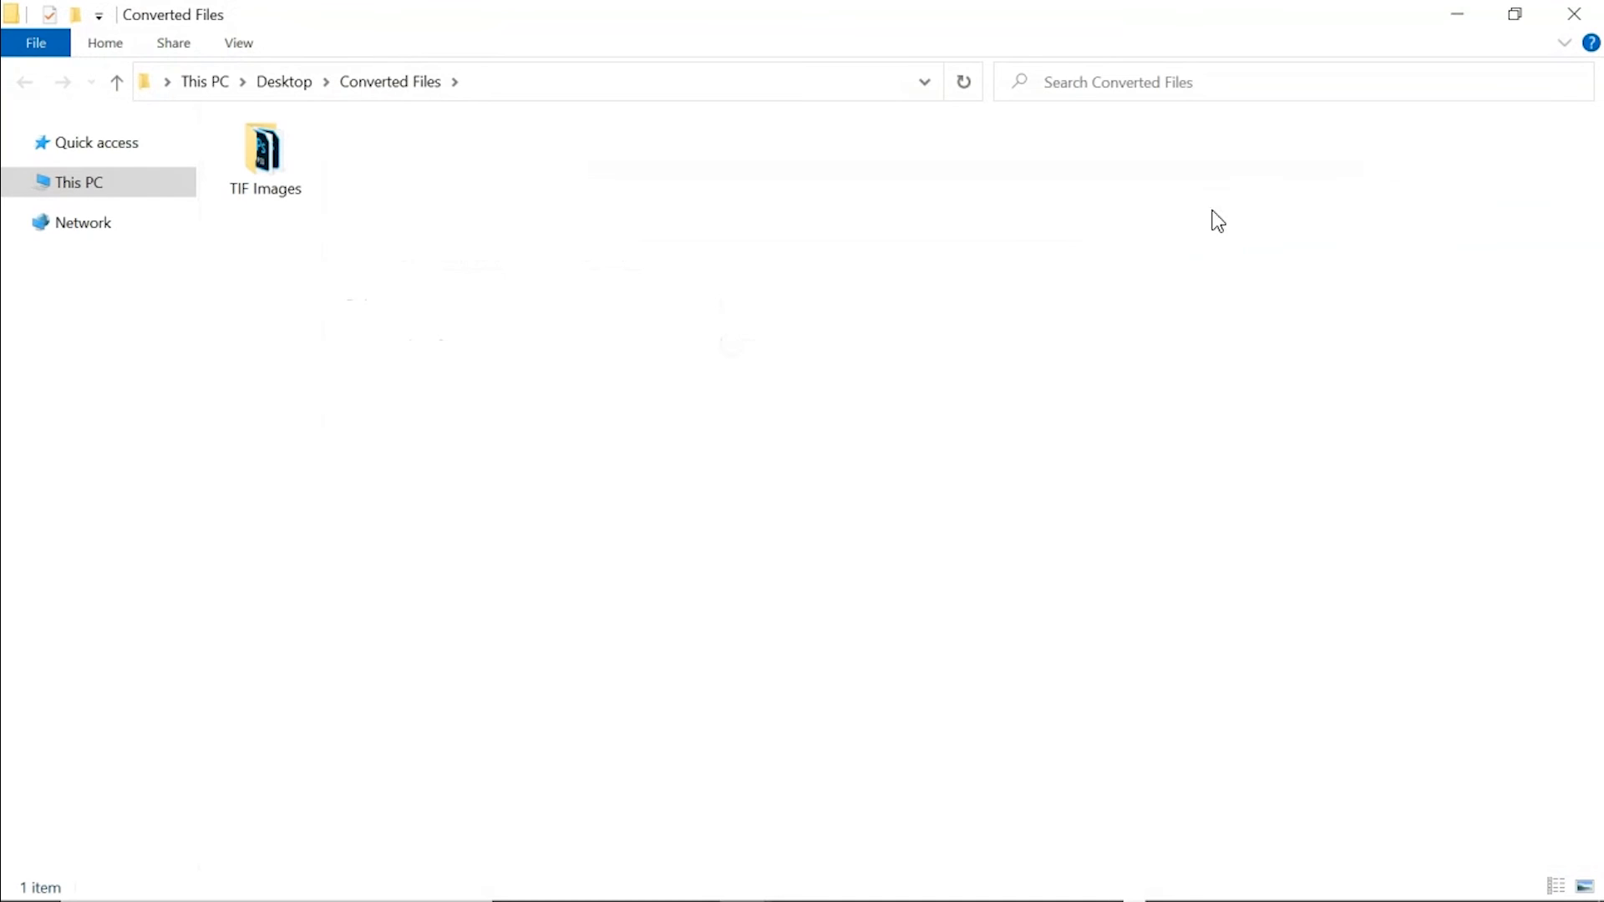
pyautogui.click(264, 151)
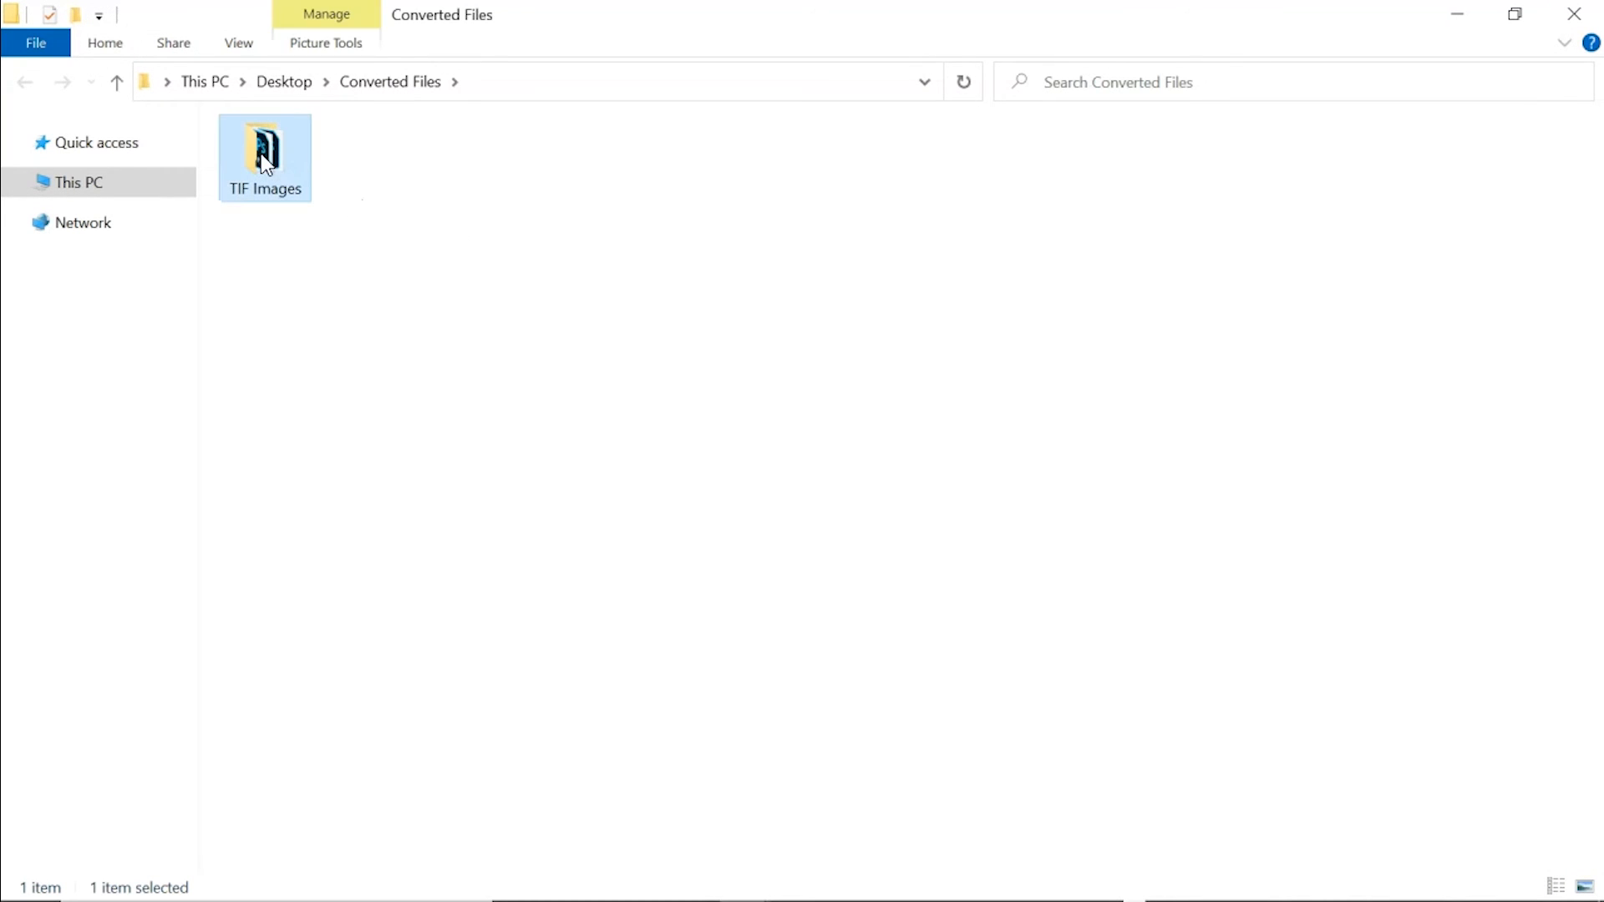
pyautogui.doubleClick(263, 151)
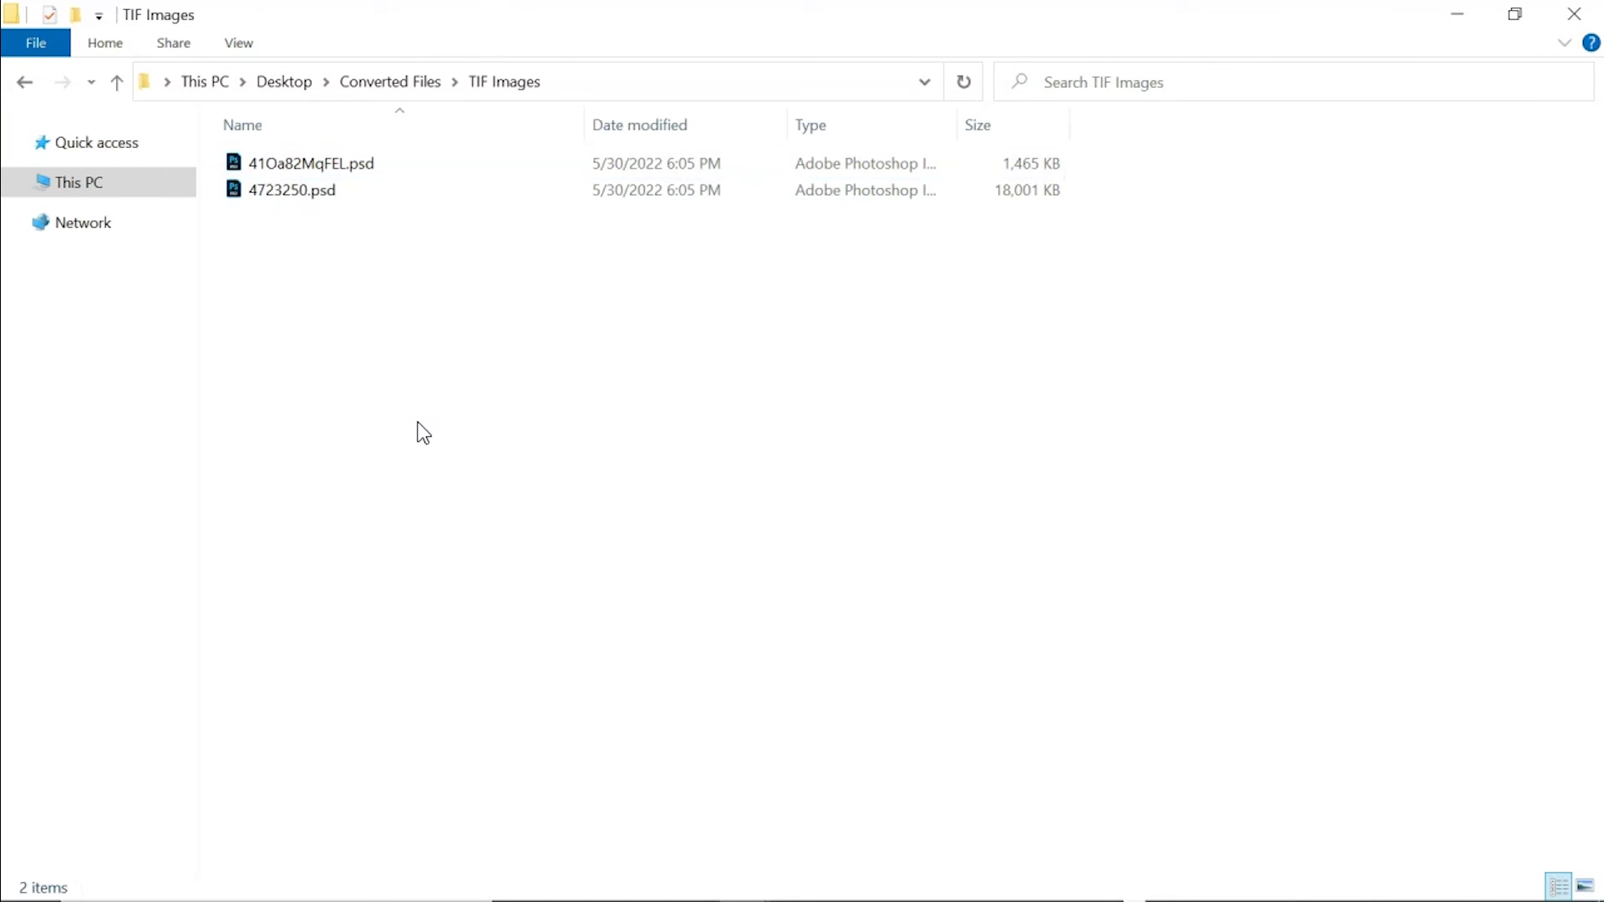